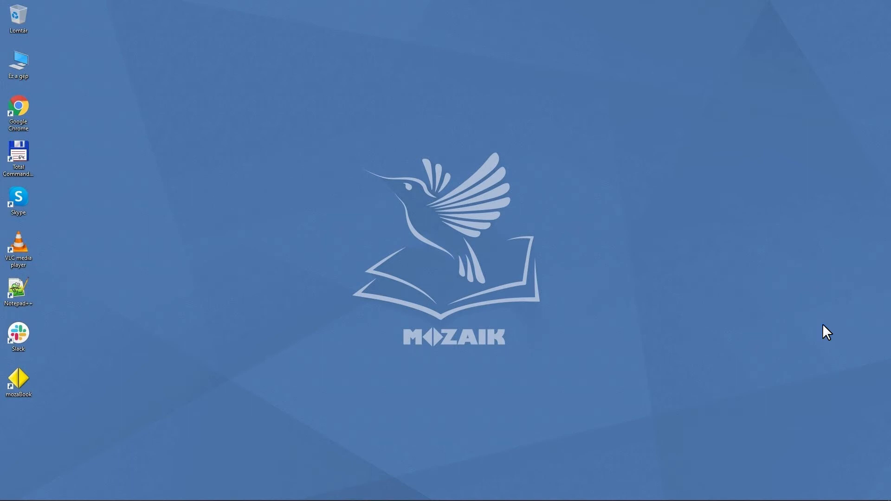
mouse_move(679, 283)
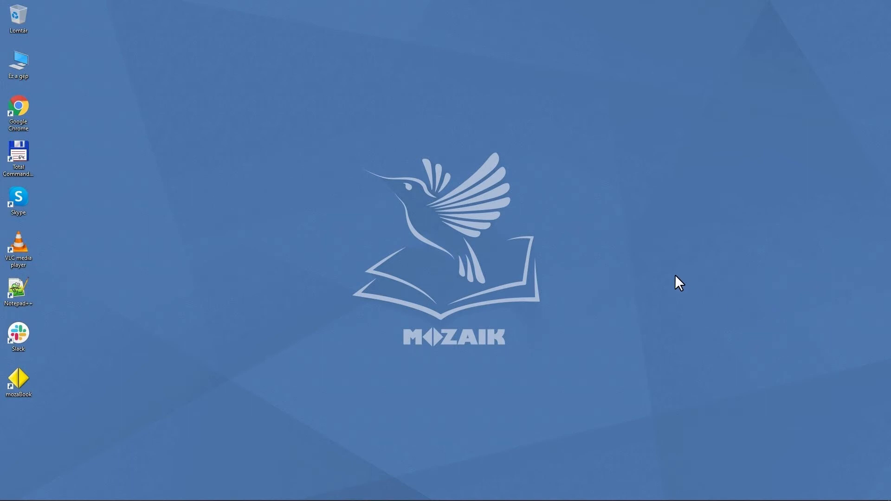
Open Display settings from the desktop menu and leave scaling at 100% (Recommended)
right_click(323, 178)
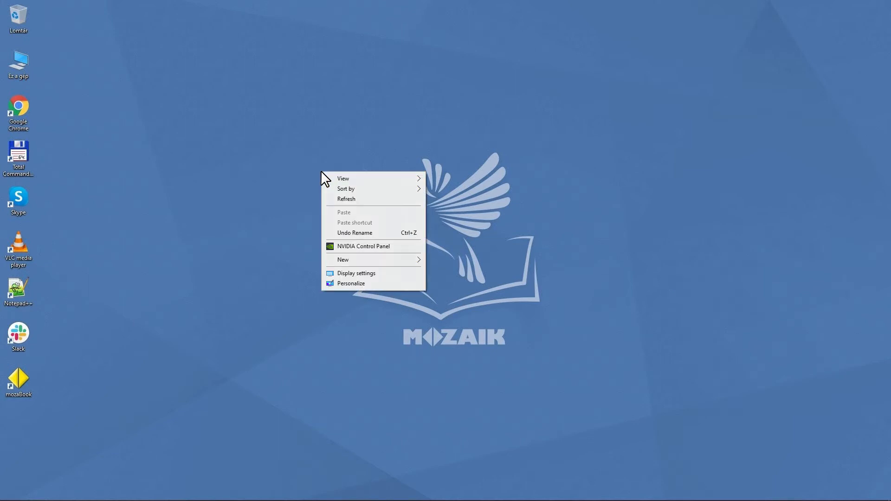
mouse_move(367, 274)
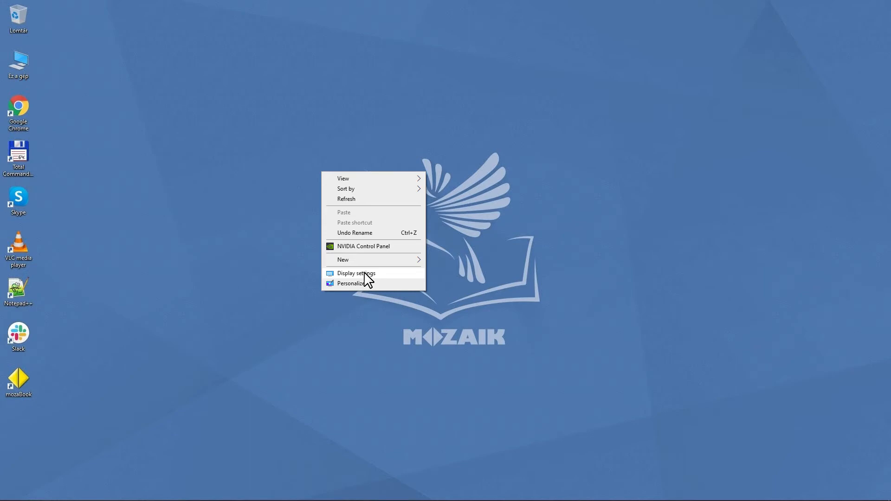
click(356, 273)
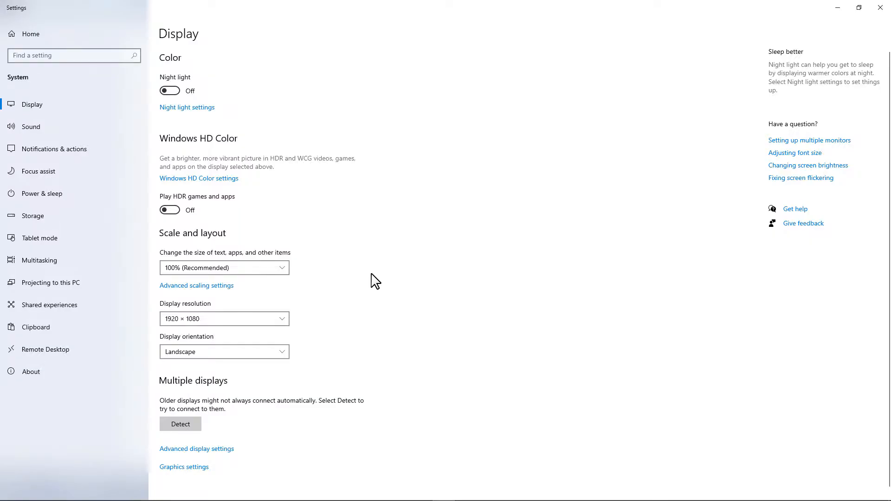
click(223, 268)
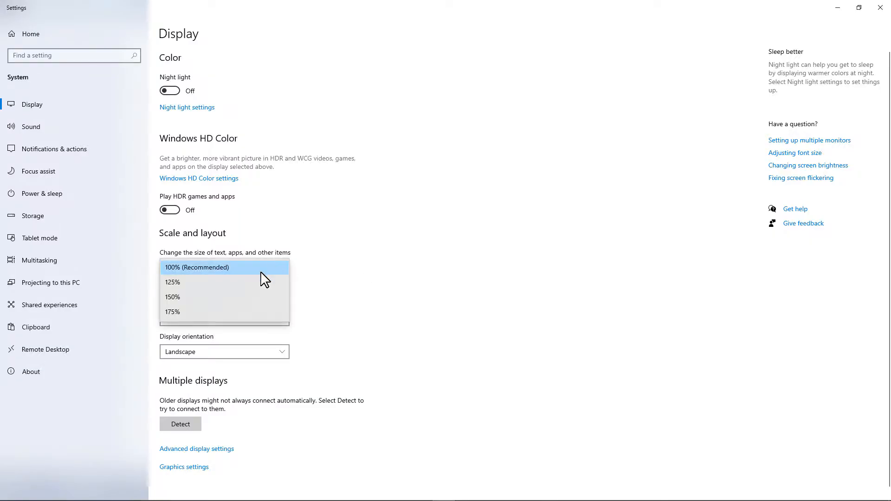
click(196, 268)
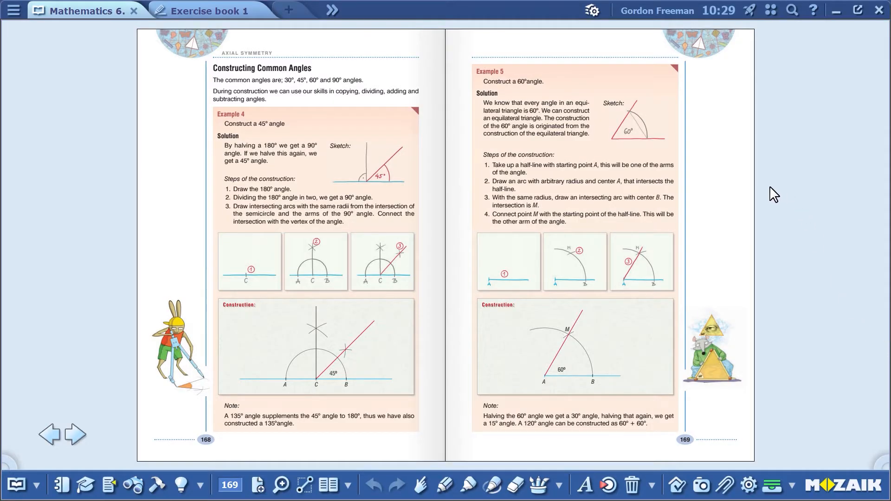
mouse_move(762, 197)
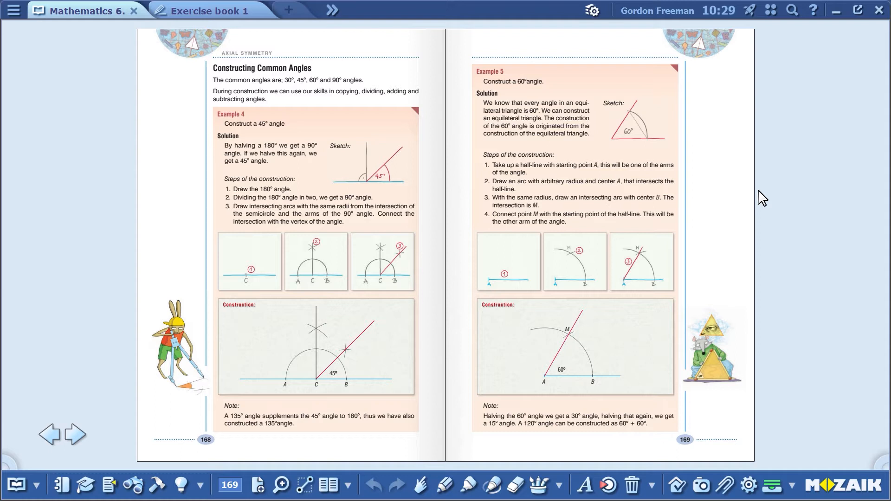
mouse_move(109, 486)
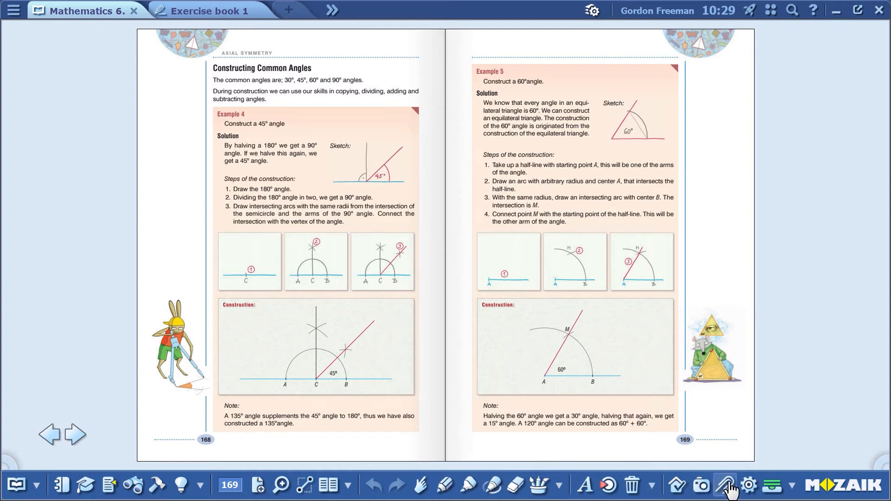
mouse_move(791, 425)
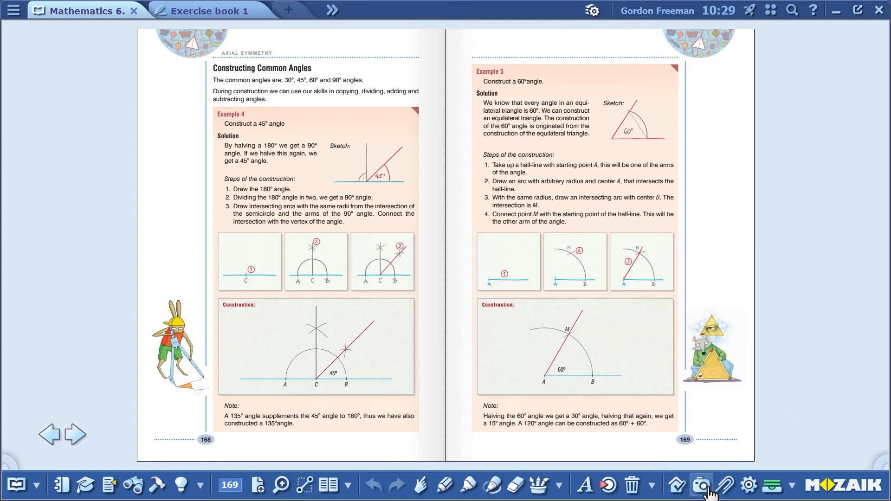
click(702, 484)
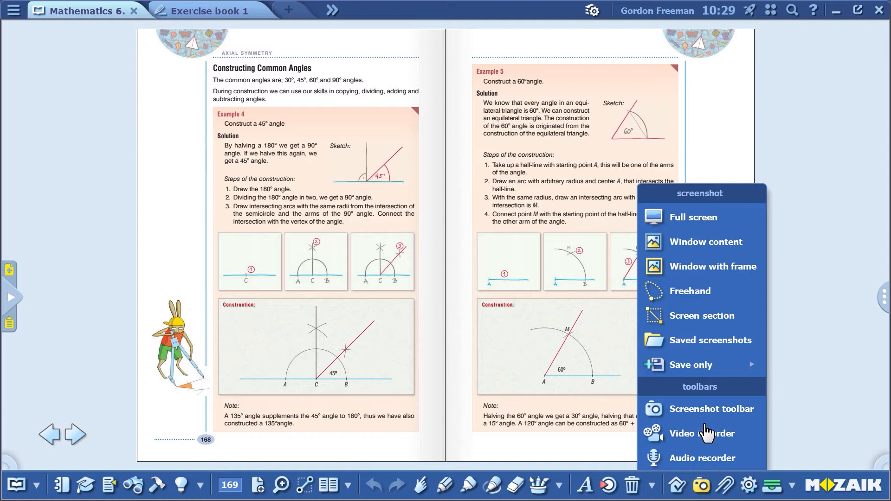
mouse_move(703, 413)
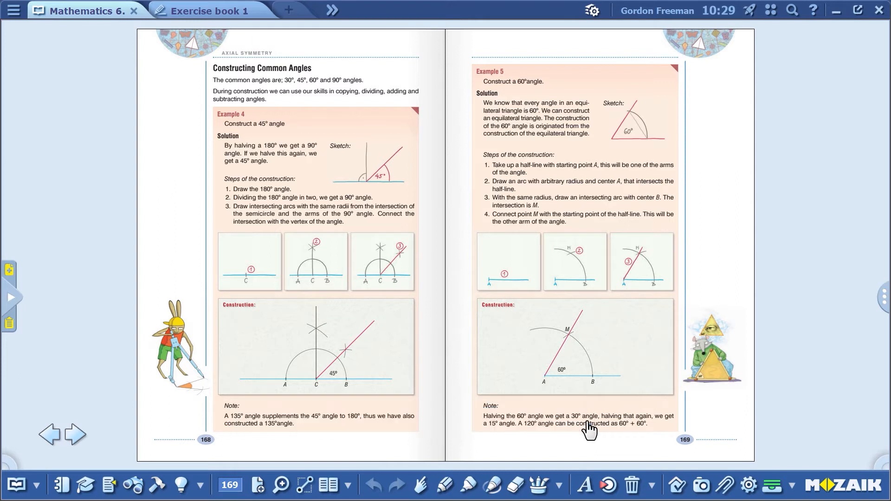
click(700, 486)
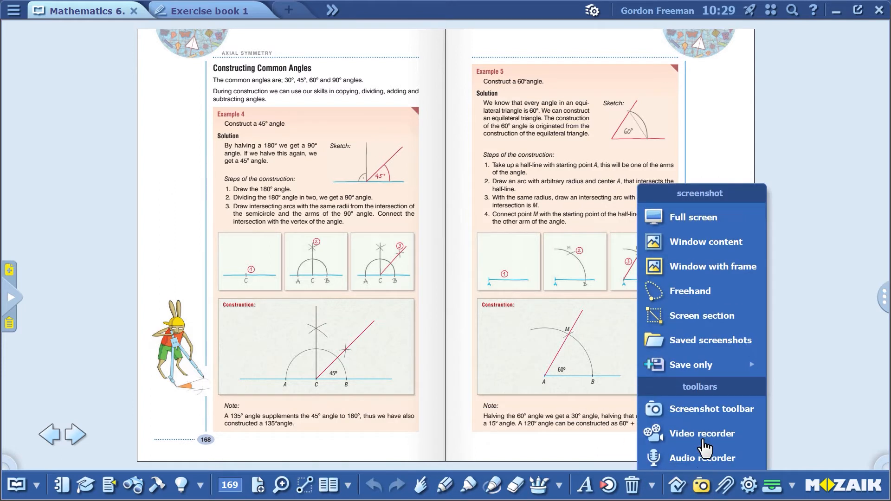
mouse_move(829, 371)
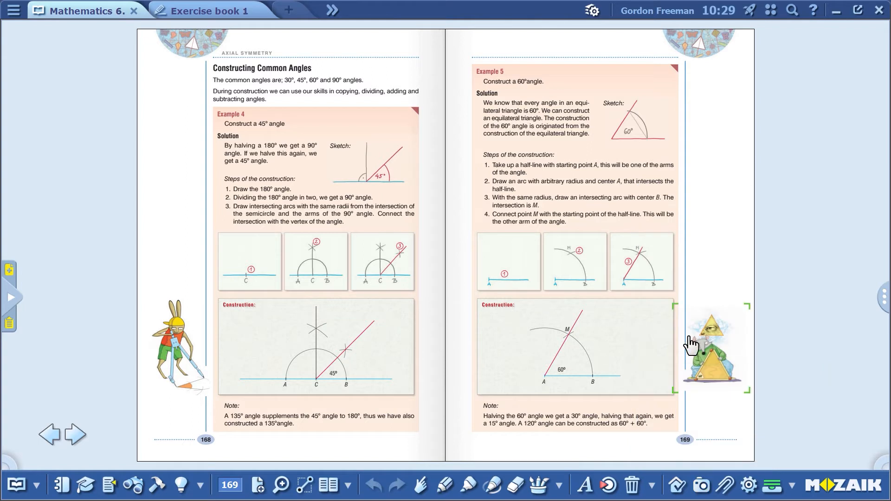
Switch to a simpler labelled interface under Appearance, then show the tray's Screenshot options
click(13, 10)
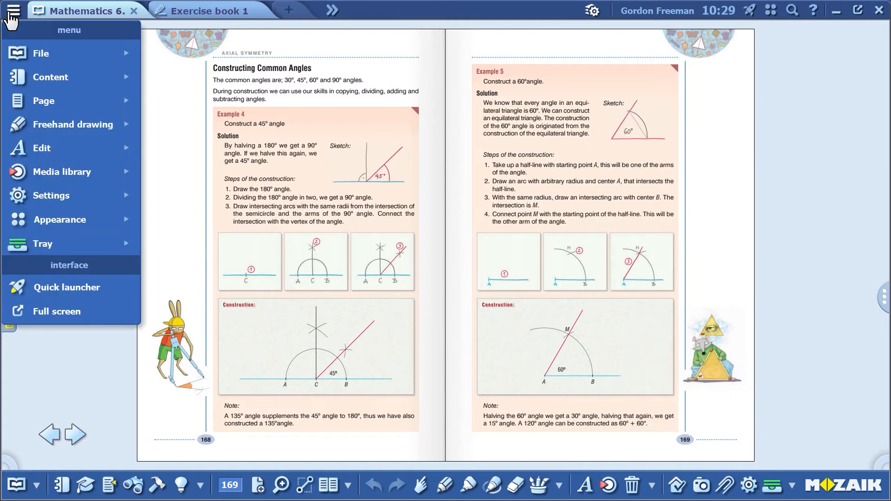
click(60, 219)
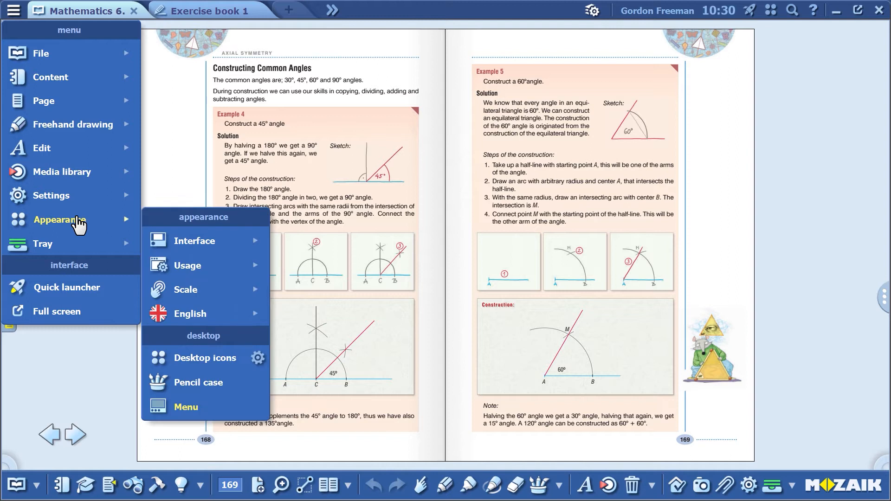
mouse_move(152, 226)
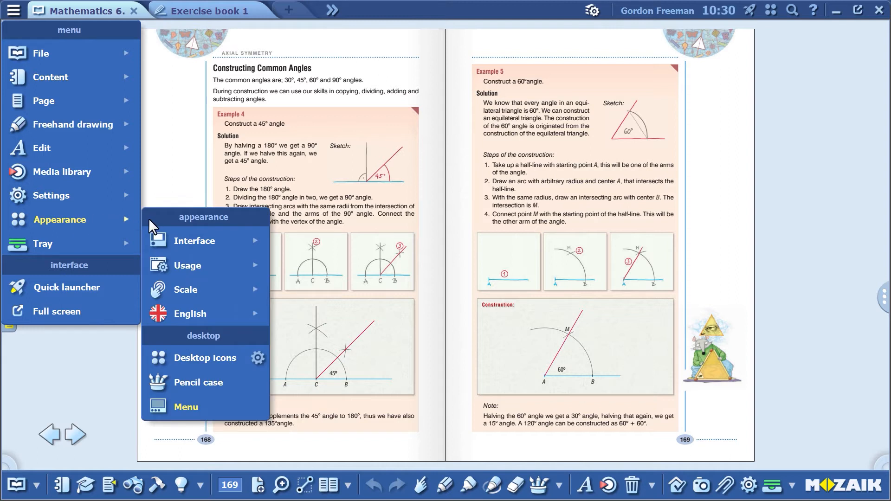
mouse_move(194, 240)
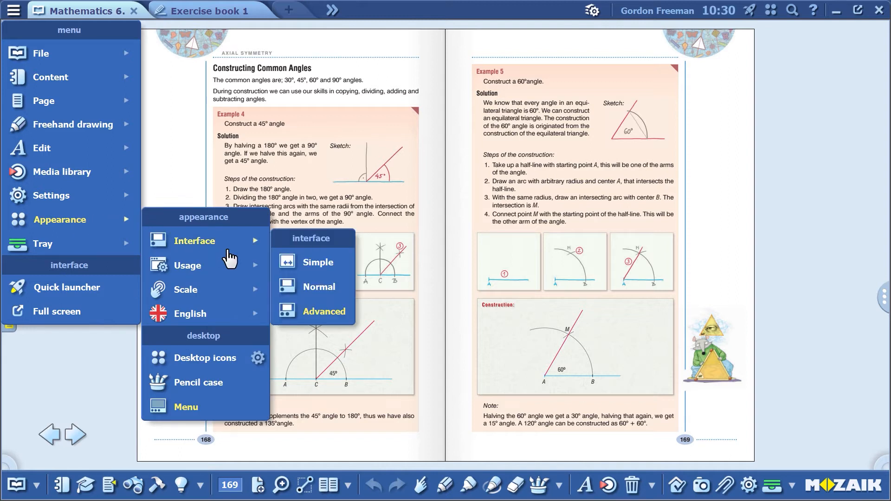
click(319, 287)
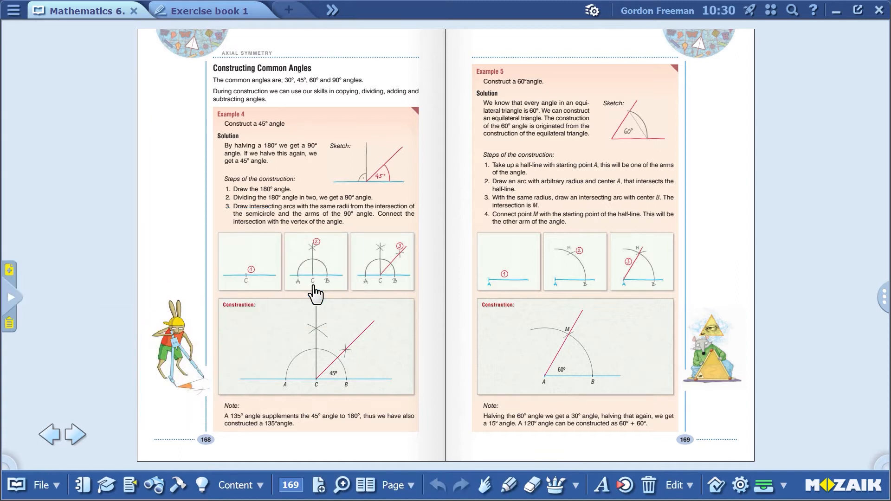
mouse_move(534, 452)
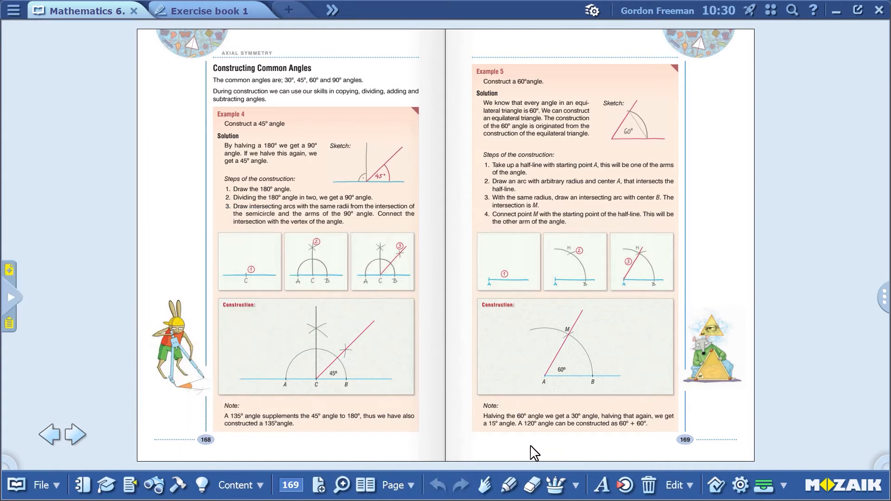
mouse_move(784, 449)
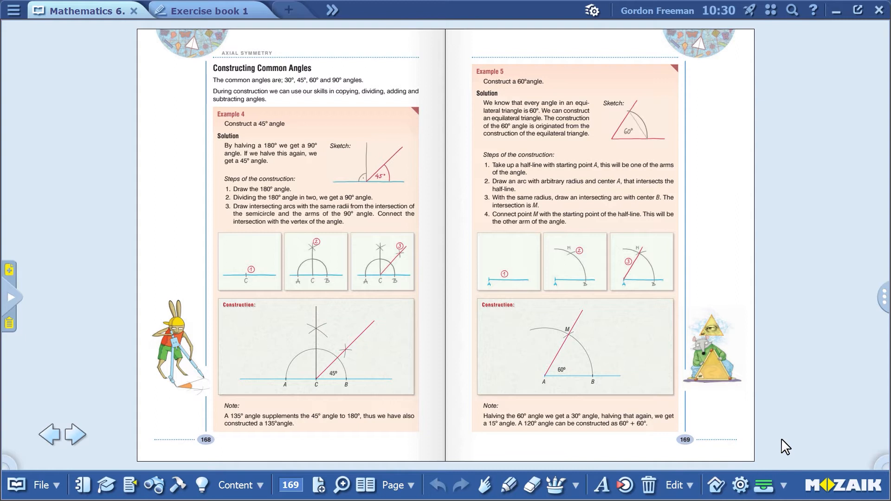
mouse_move(777, 444)
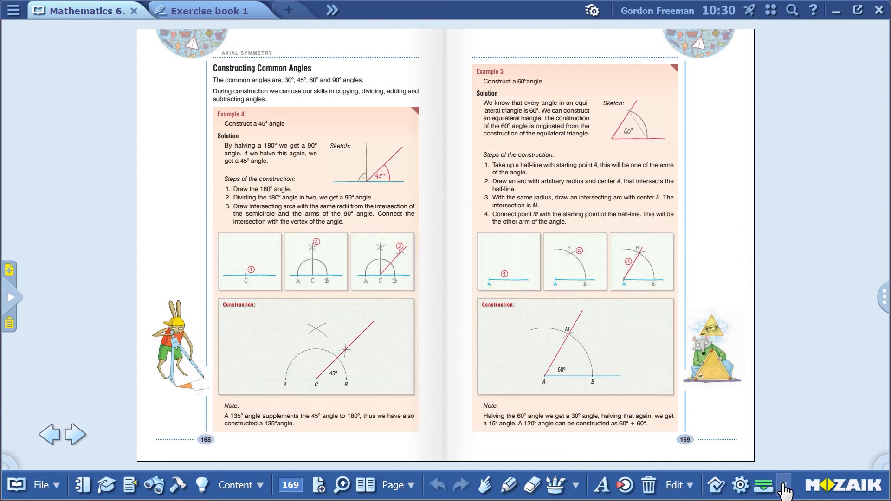
click(782, 488)
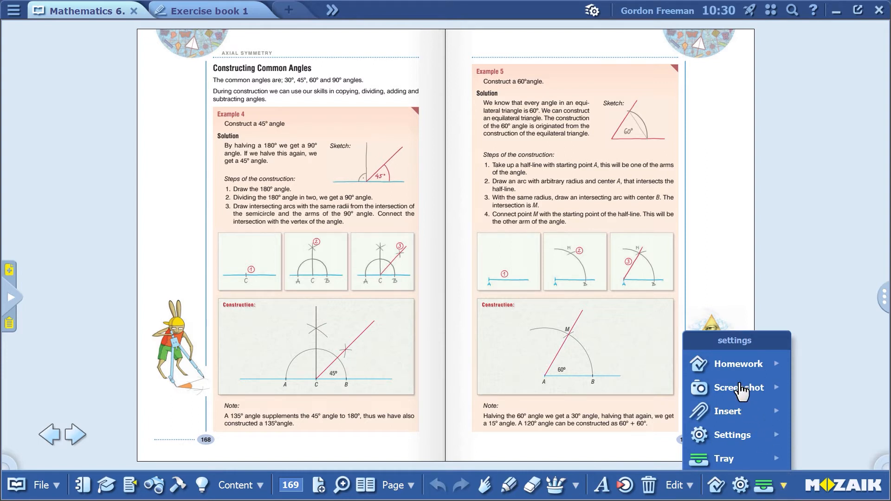
click(738, 387)
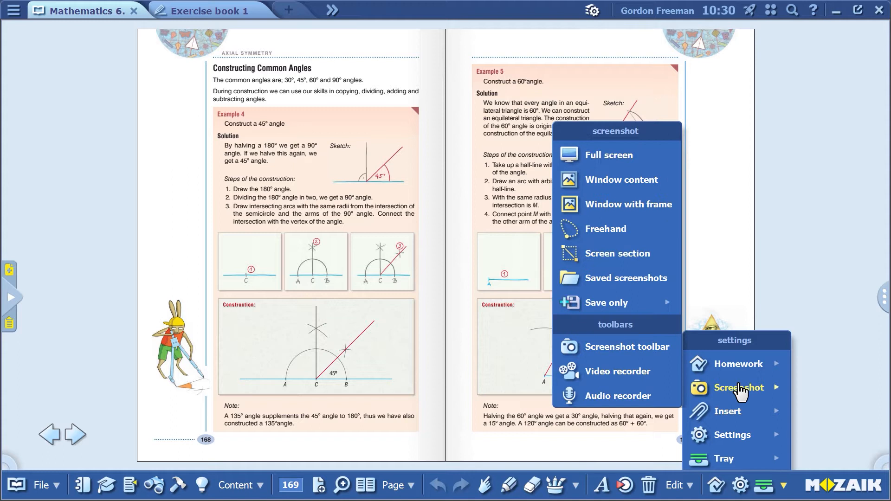
mouse_move(608, 309)
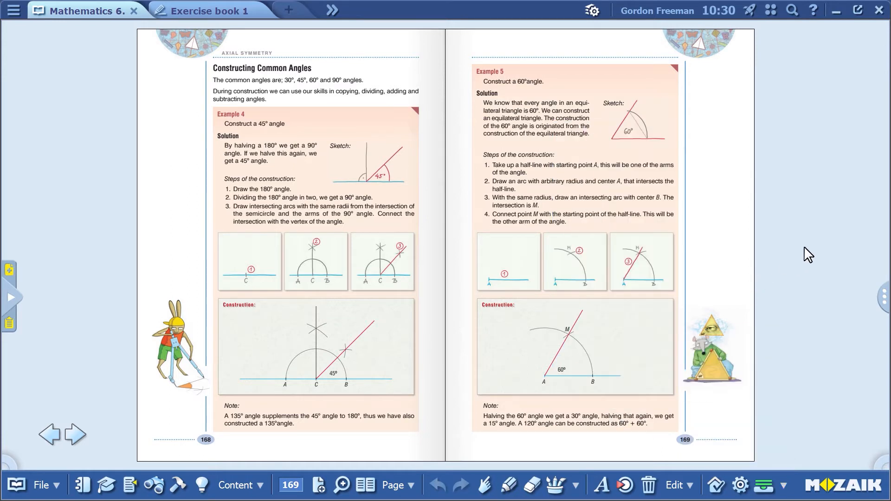
Close the main menu and Settings > Screenshot submenu, restoring the full advanced layout
click(12, 10)
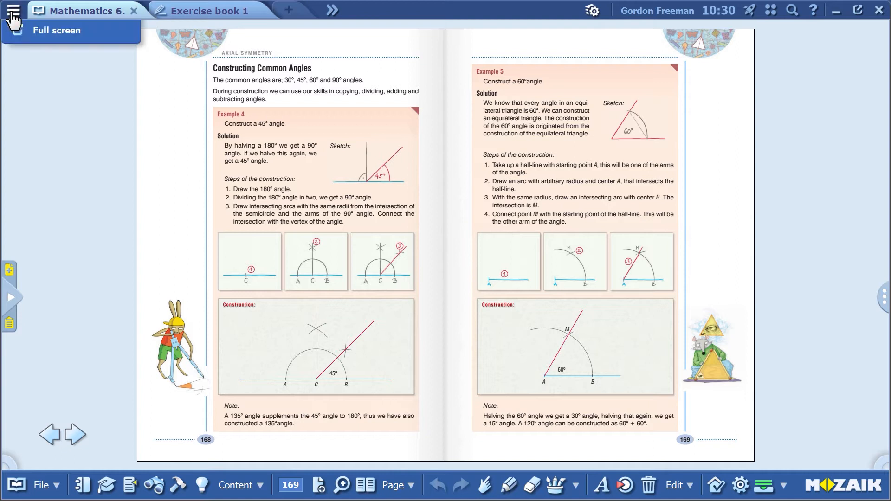
click(59, 220)
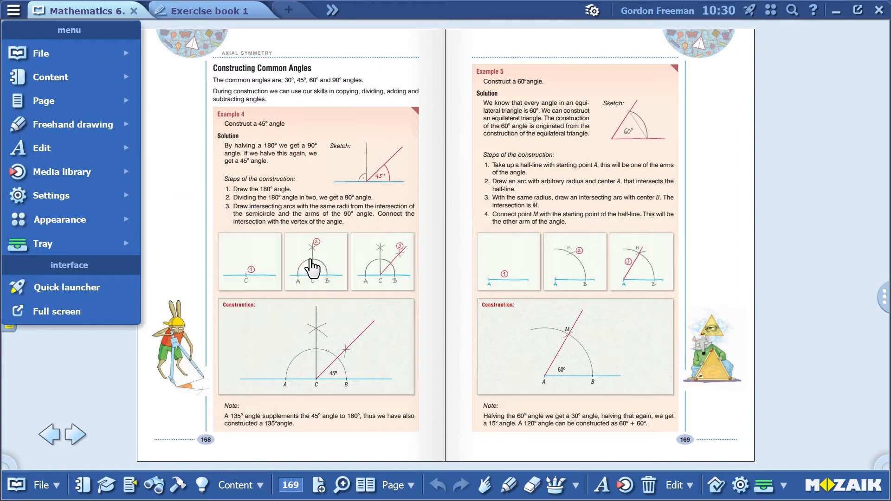
click(13, 10)
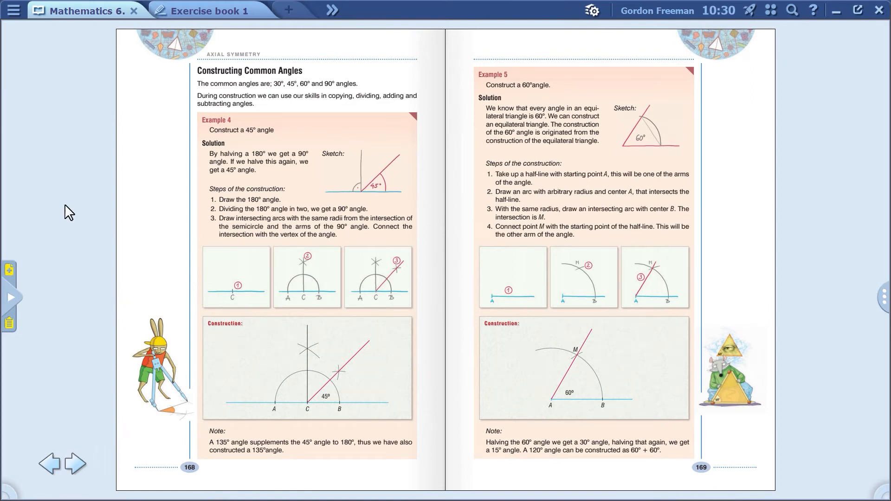
click(13, 10)
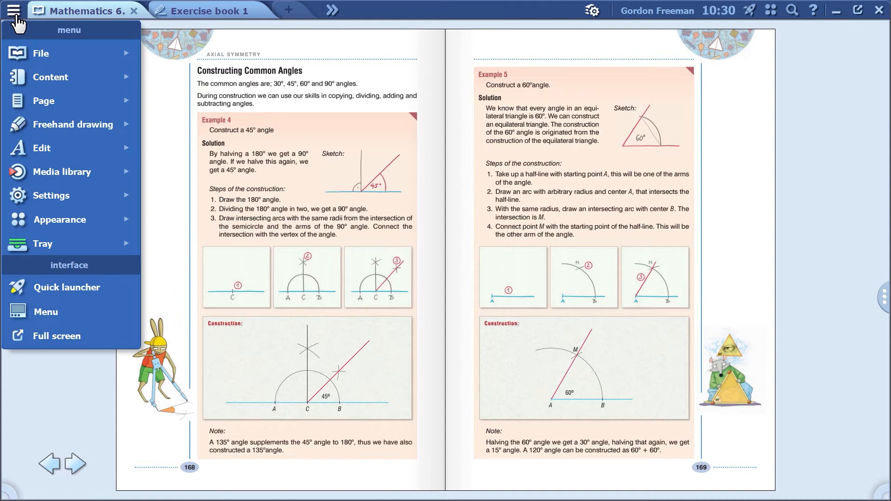
mouse_move(76, 200)
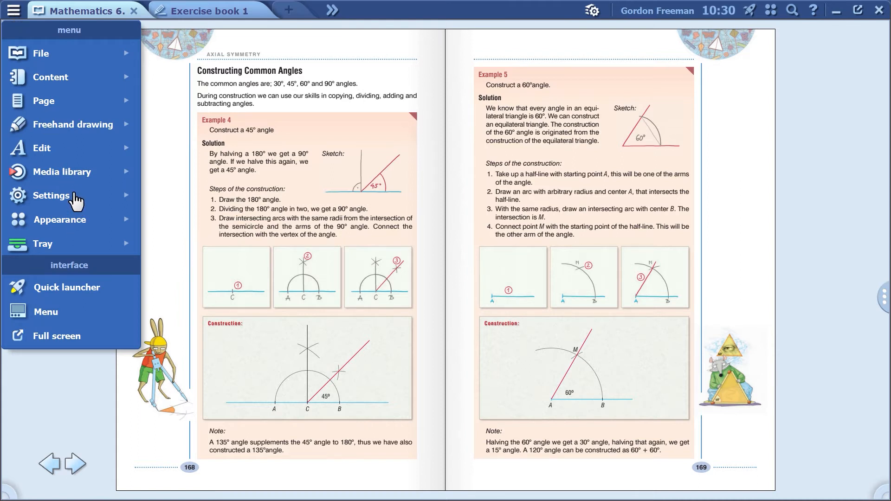
click(51, 195)
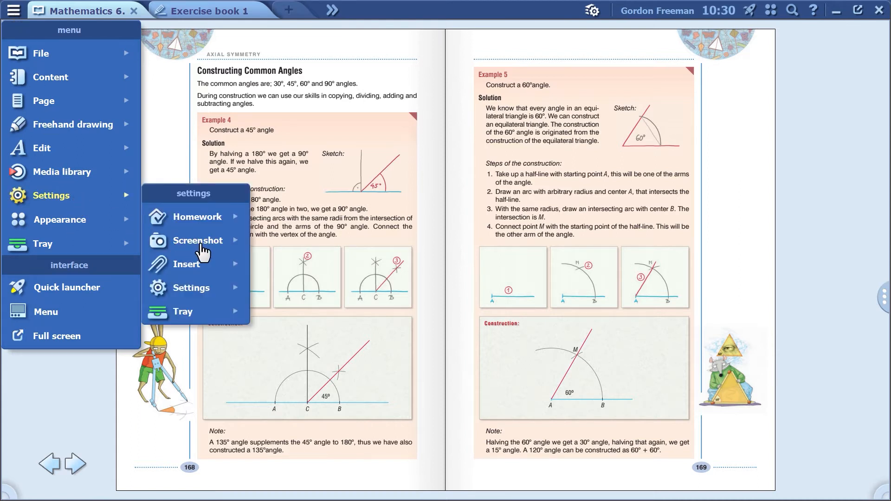
click(197, 241)
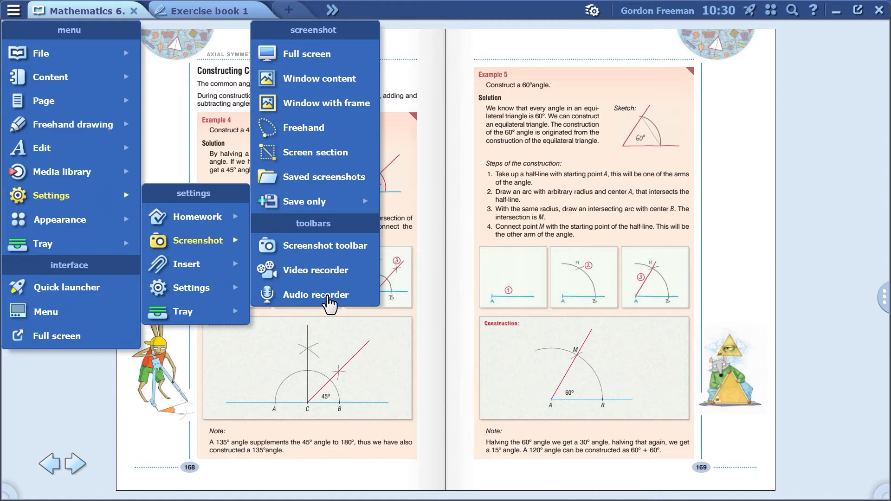
mouse_move(326, 271)
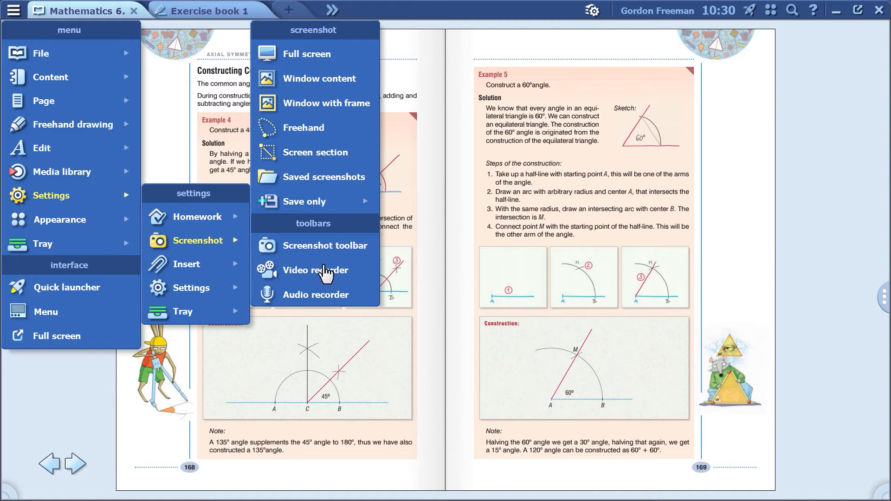
mouse_move(59, 219)
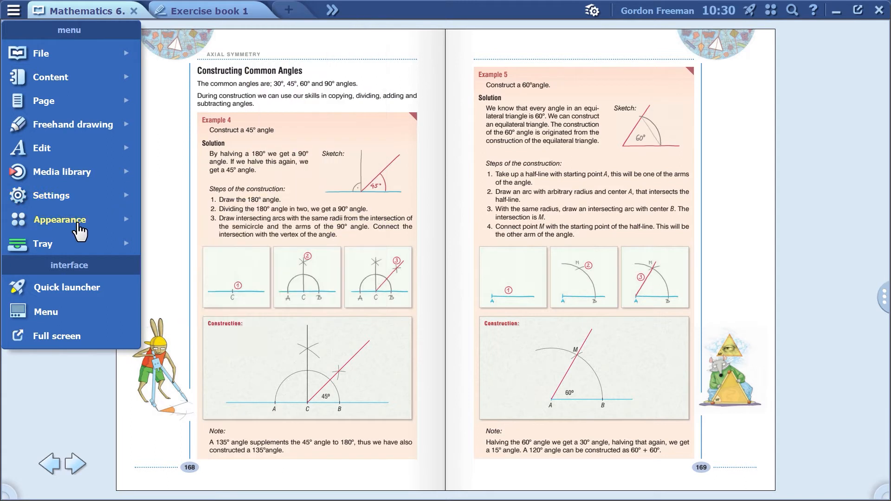
click(59, 220)
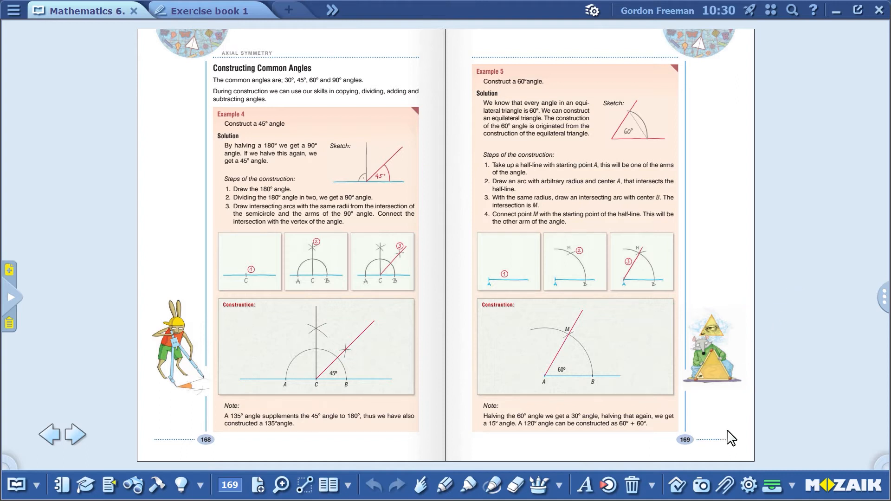
Open the camera menu in the bottom toolbar to see screenshot save options
click(699, 485)
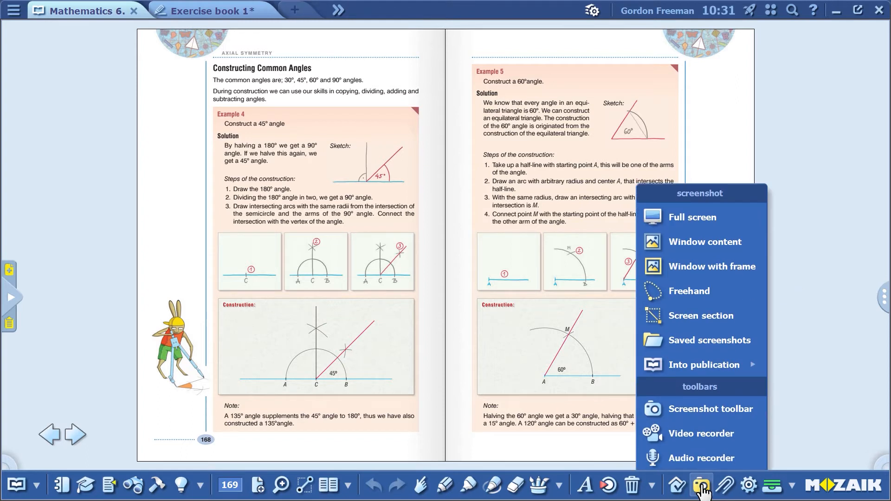
mouse_move(688, 372)
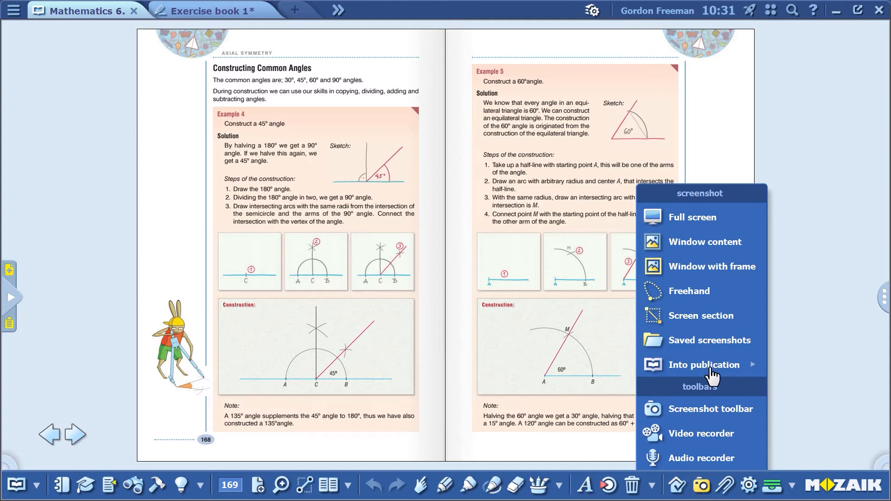
mouse_move(703, 364)
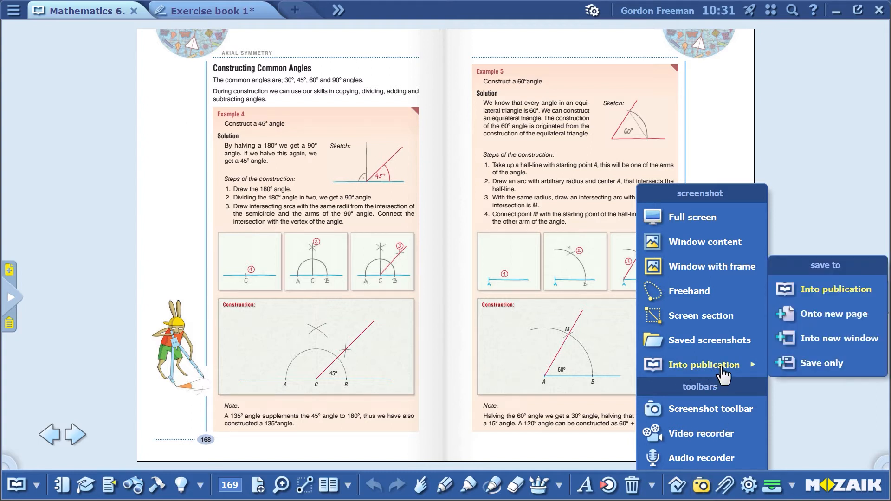
mouse_move(832, 313)
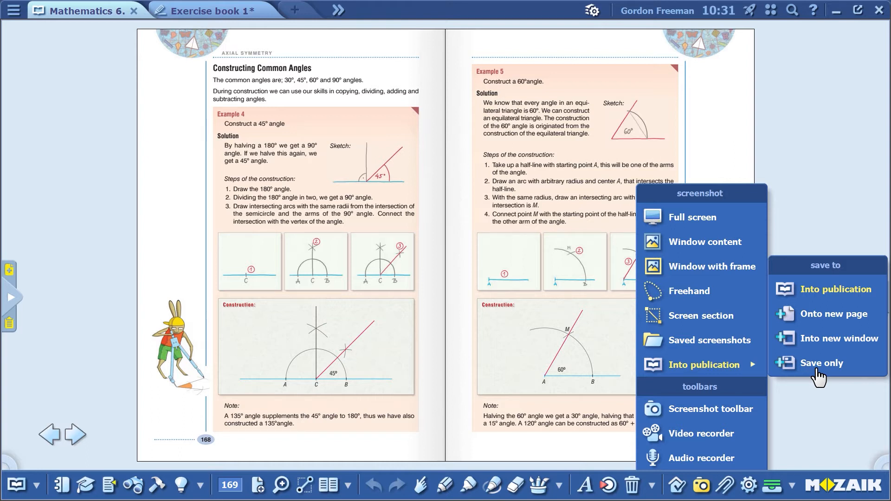
mouse_move(736, 344)
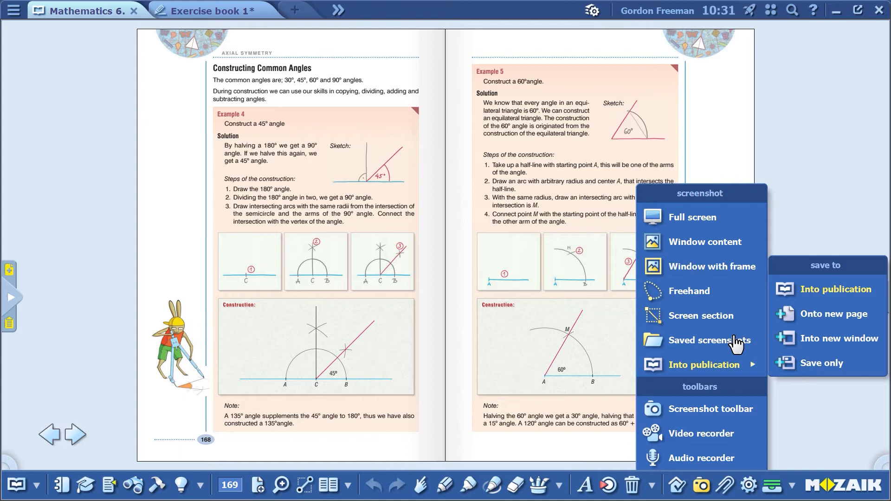
Browse Saved screenshots > mozaBook in the media library and open the last page capture
click(709, 340)
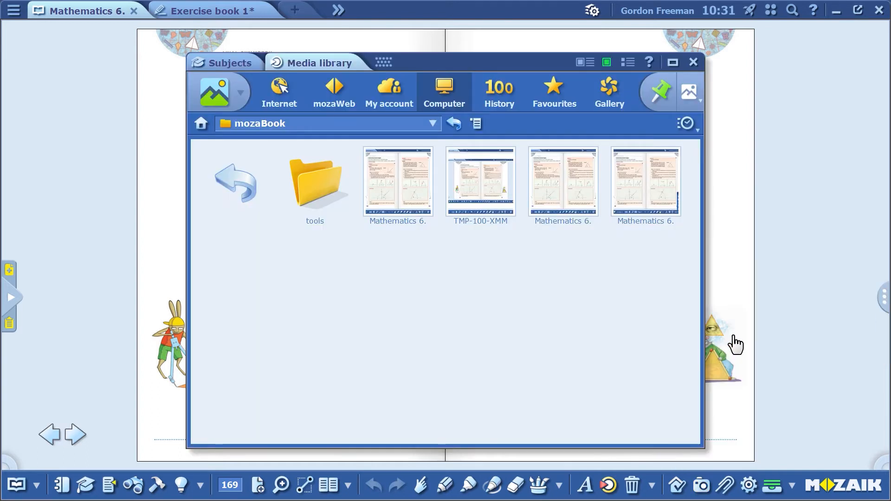
mouse_move(541, 359)
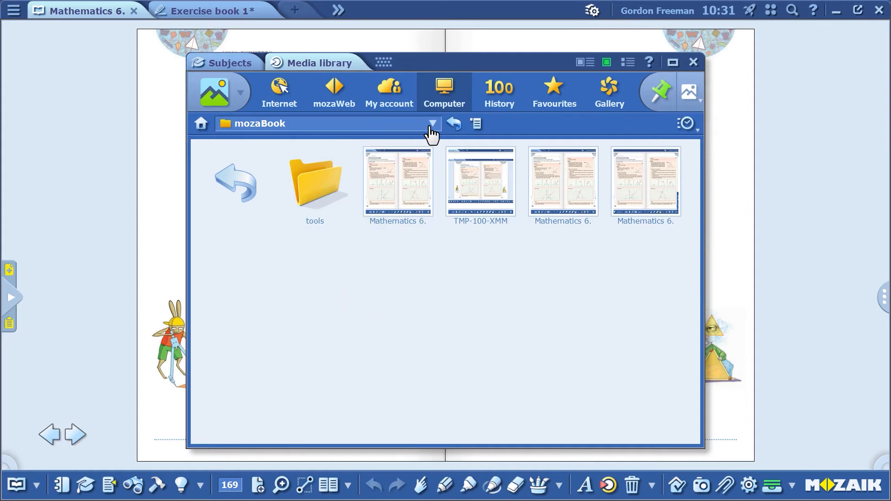
click(430, 123)
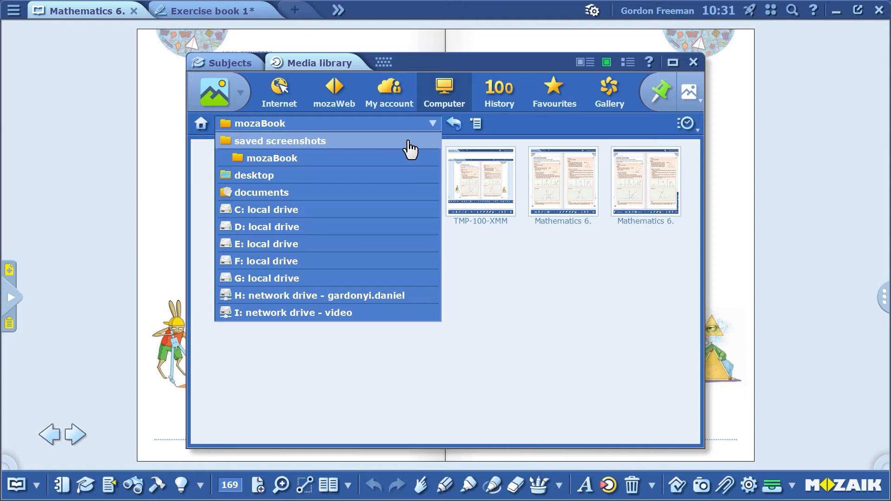
click(279, 141)
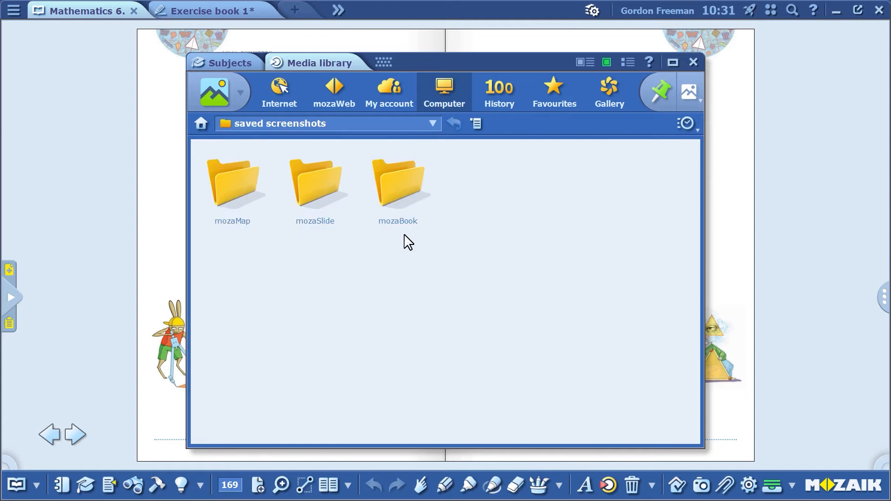
double_click(397, 181)
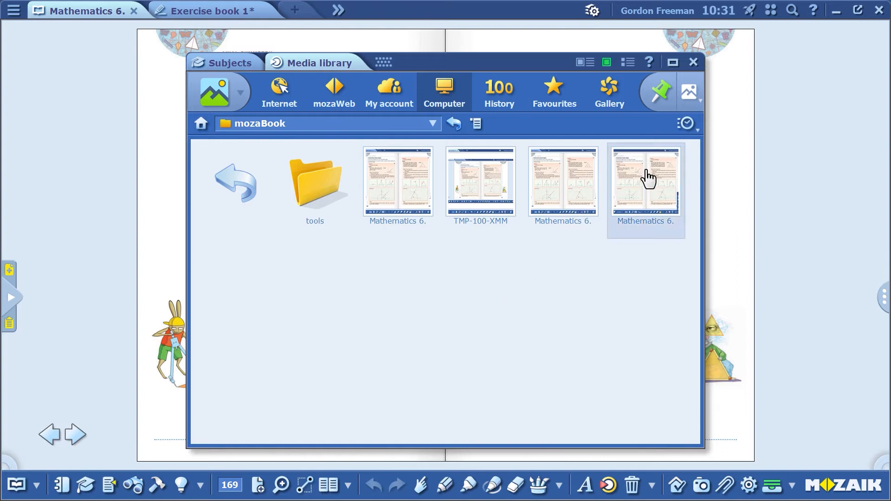
double_click(644, 181)
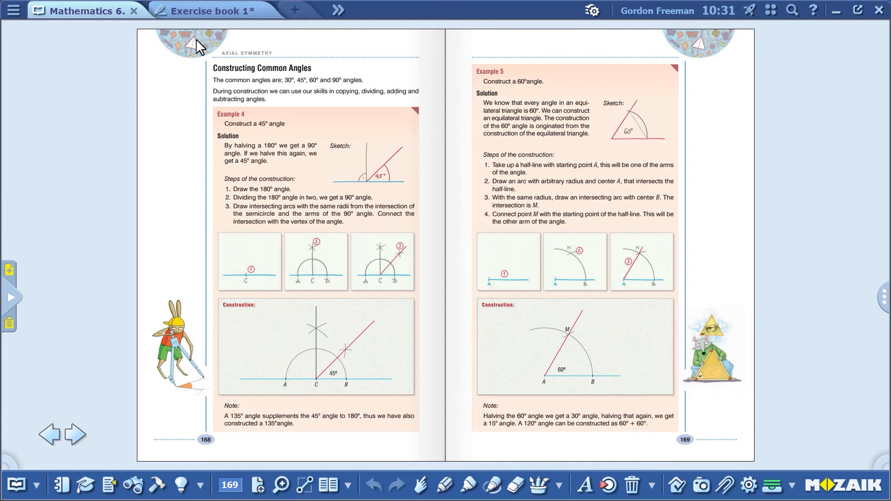
Switch to Exercise book 1's 60-degree angle page and show the screenshot options
click(210, 10)
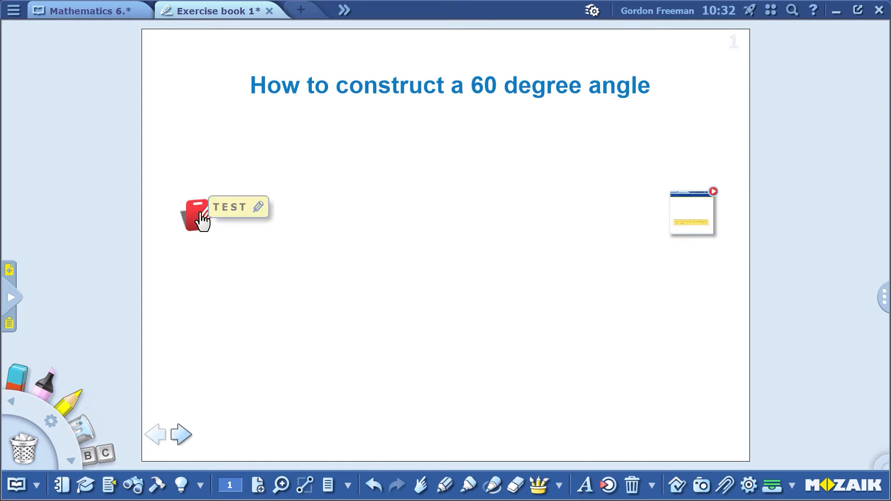
mouse_move(693, 224)
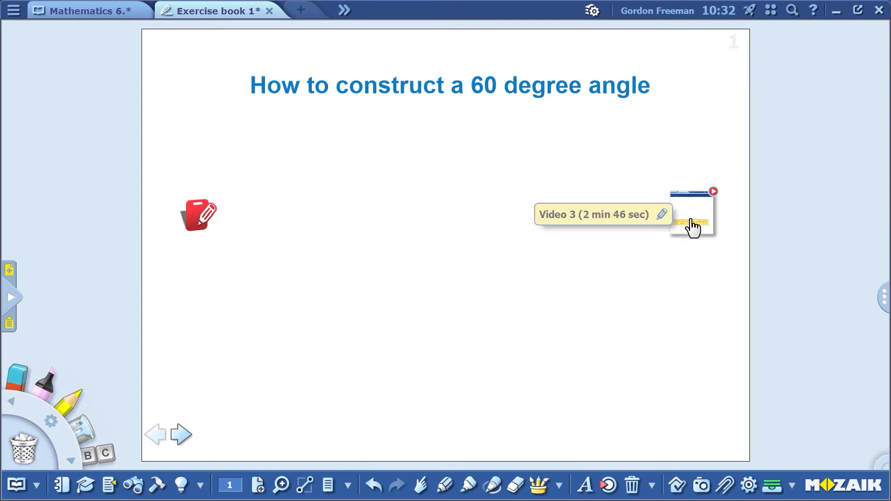
mouse_move(406, 256)
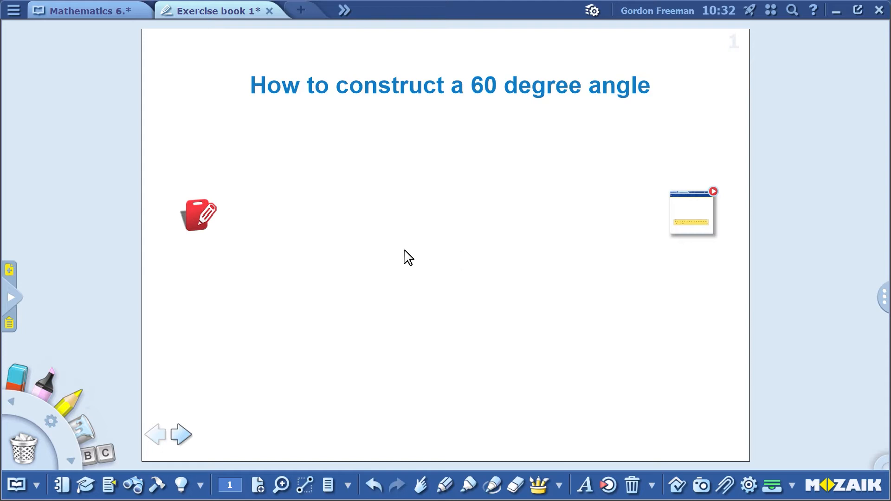
click(676, 484)
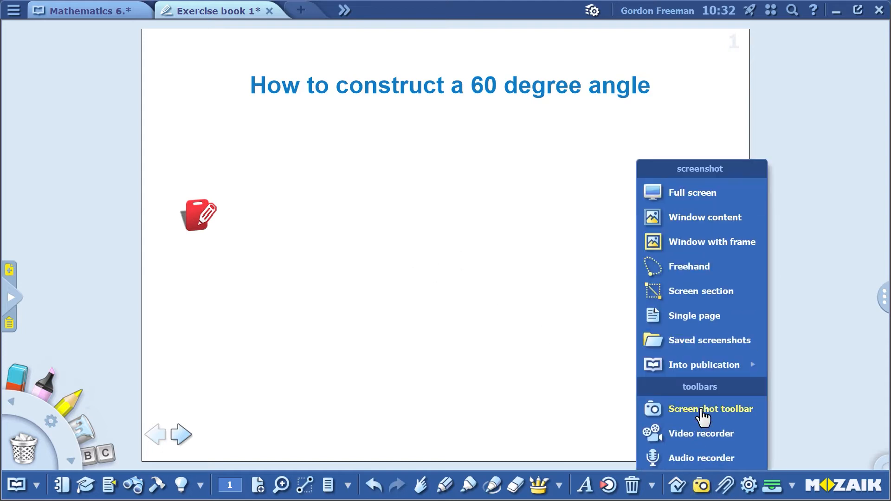
Float the screenshot toolbar and return to the Mathematics 6 common-angles spread
click(709, 408)
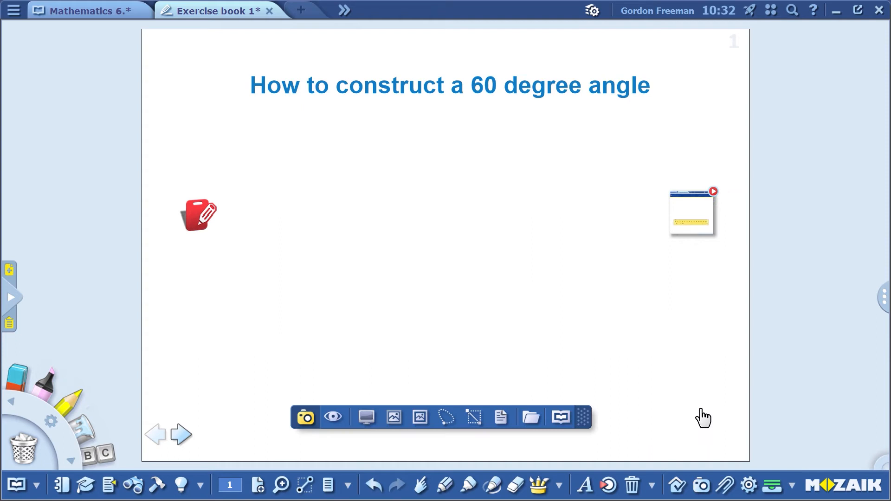
mouse_move(385, 362)
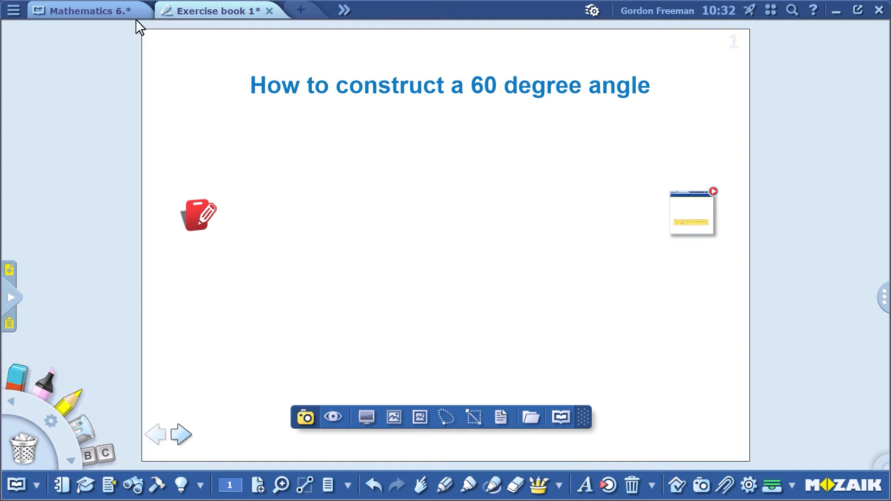
click(85, 11)
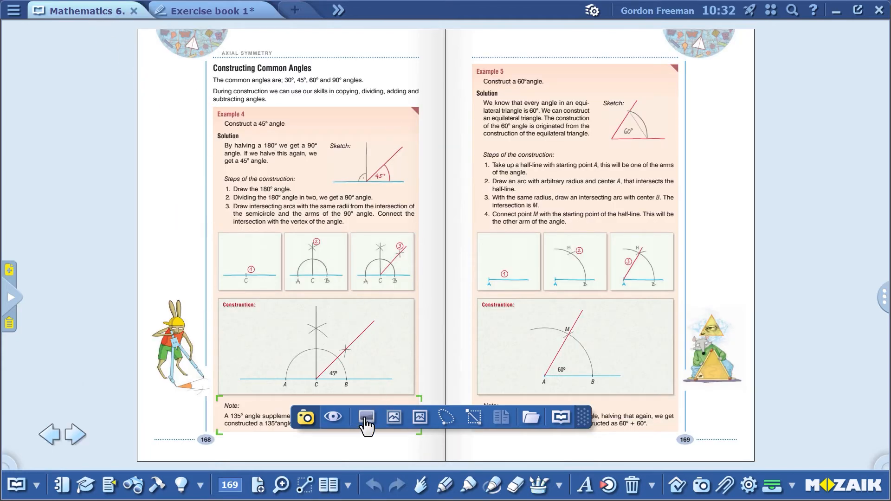
mouse_move(366, 417)
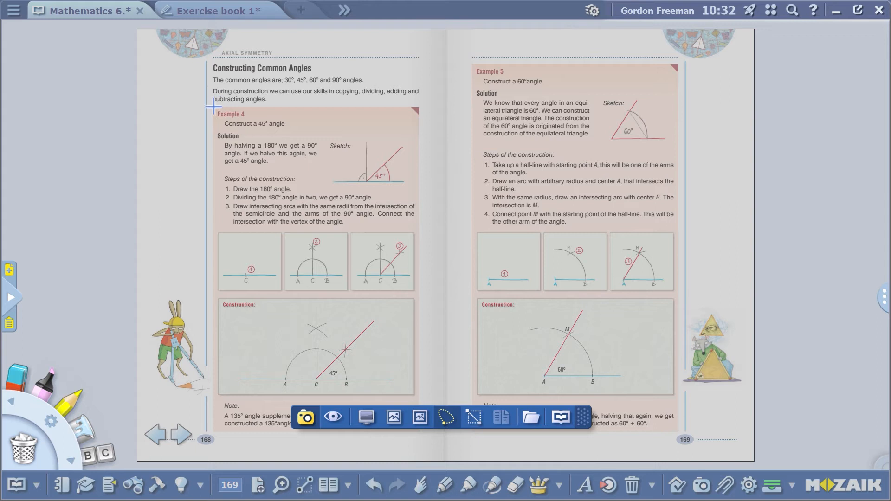
drag(213, 105, 417, 205)
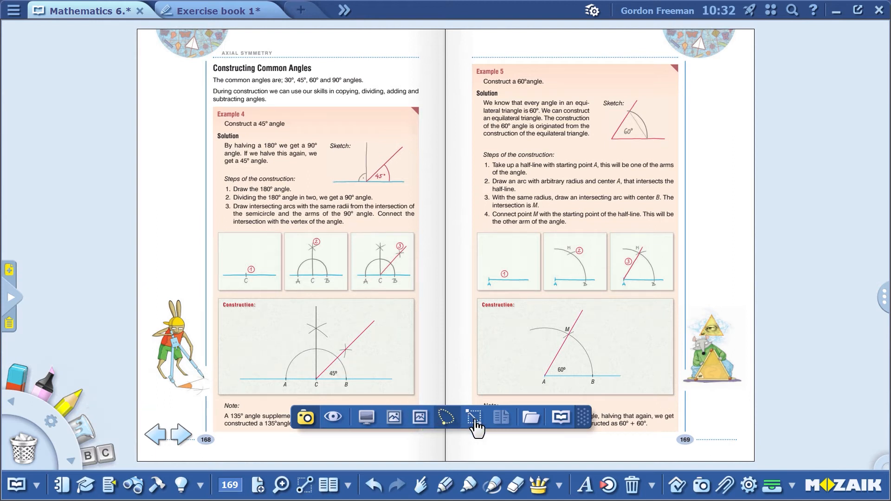
Capture a screen section of Example 5's solution and switch to Exercise book 1
click(473, 418)
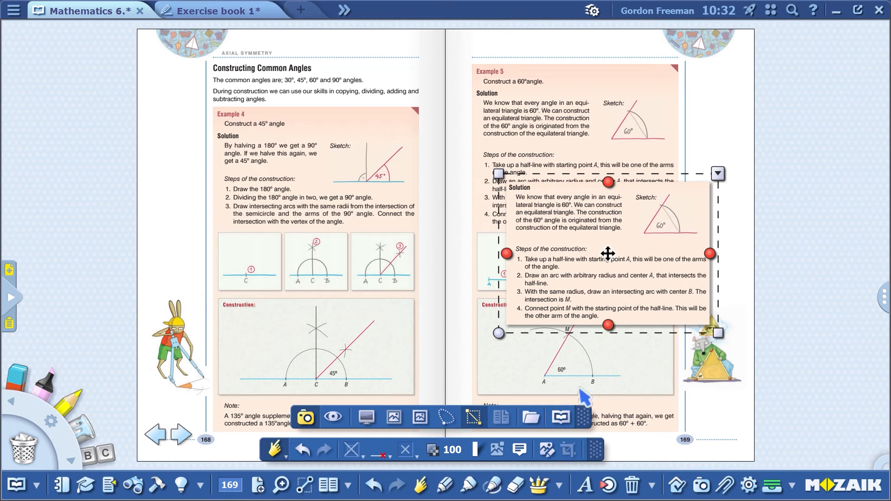
click(560, 417)
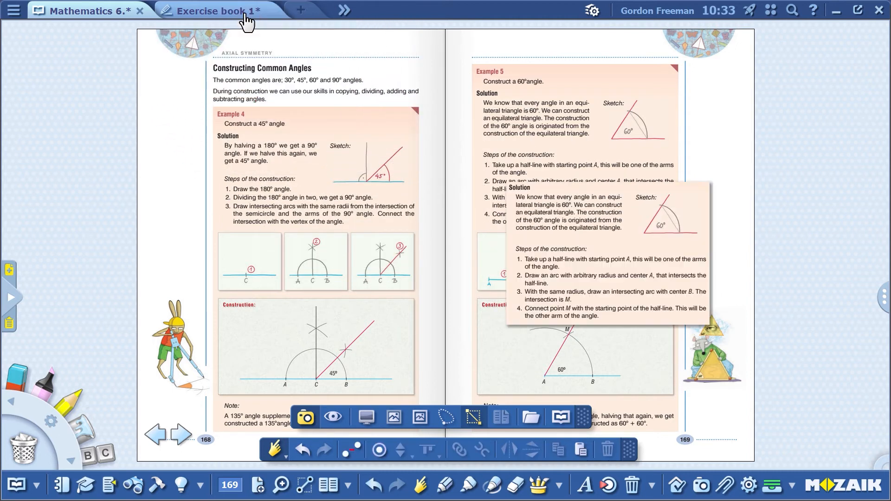
click(213, 10)
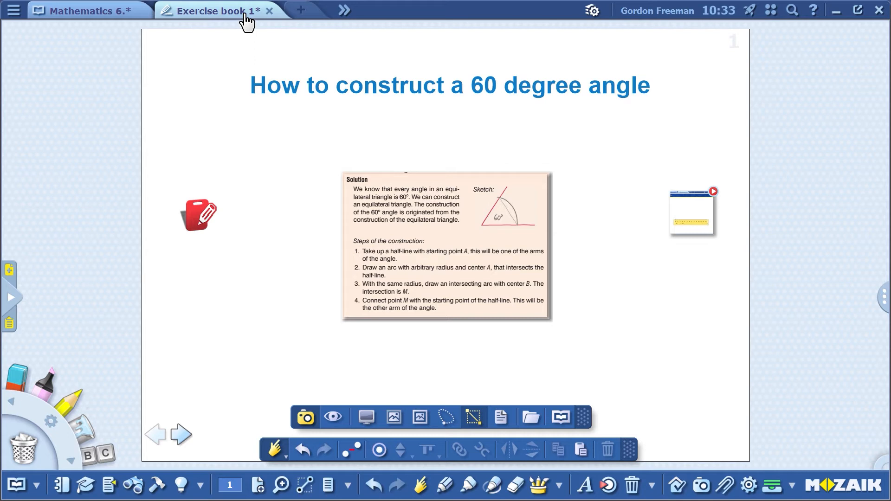
Readjust the capture area, then paste the solution image at original position and enlarge it
click(86, 10)
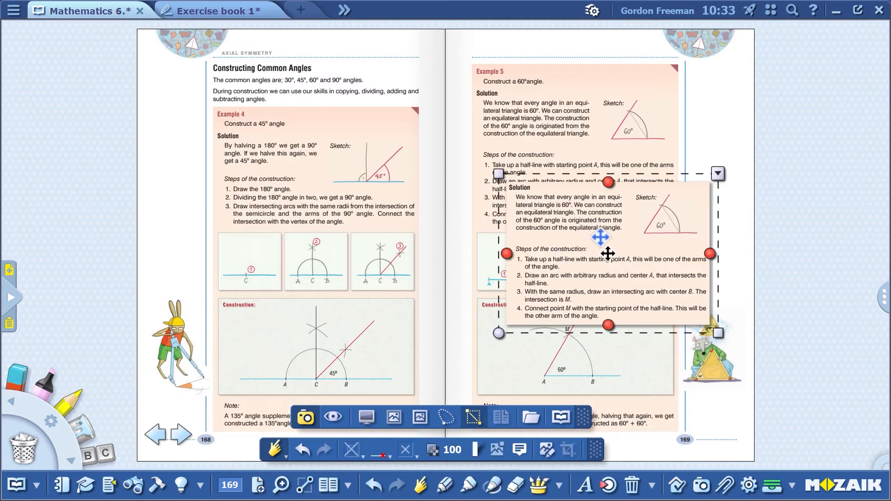
drag(607, 253, 531, 253)
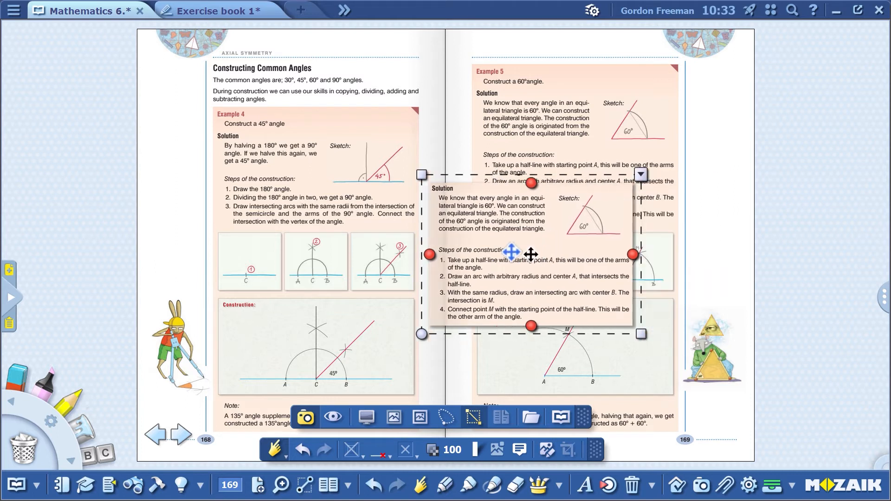
drag(532, 253, 443, 236)
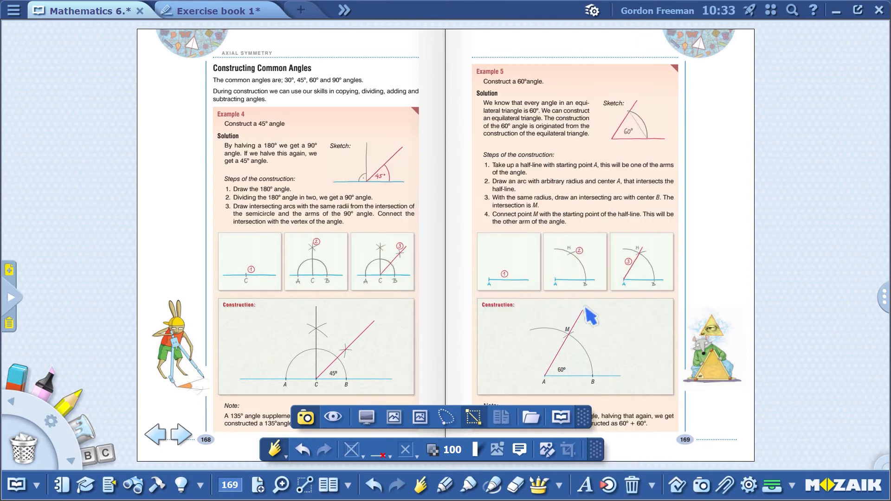
click(218, 10)
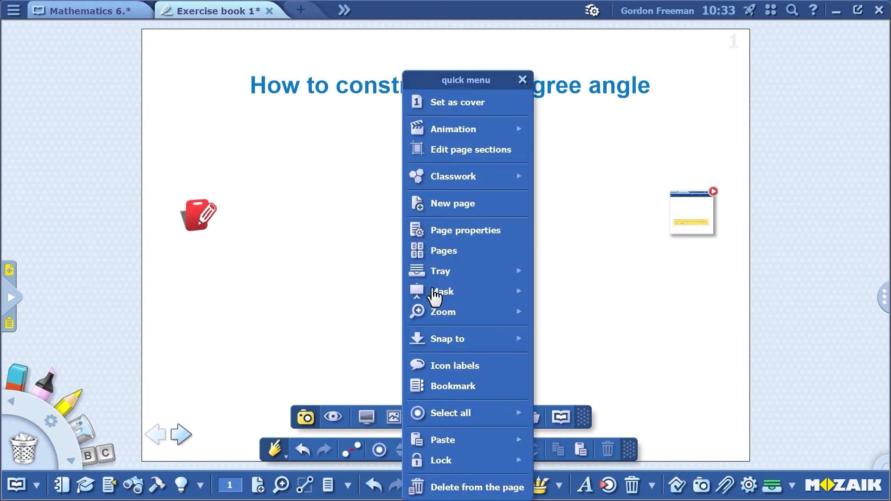
mouse_move(443, 440)
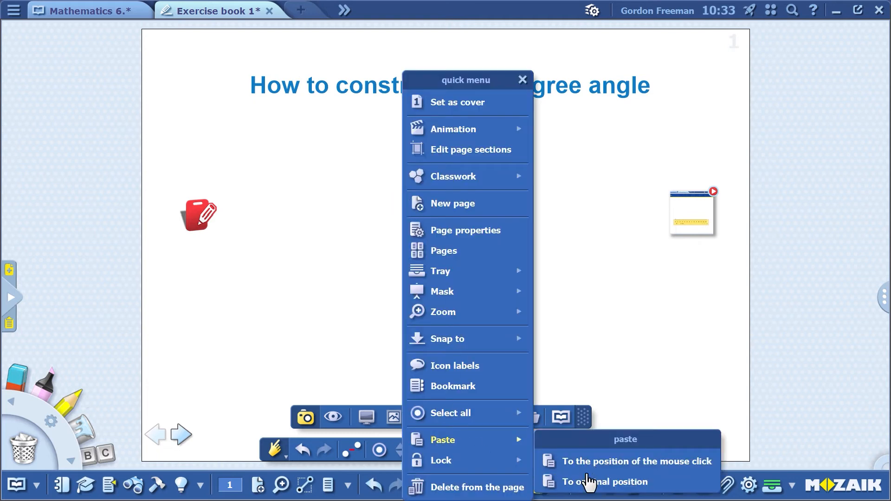
click(607, 481)
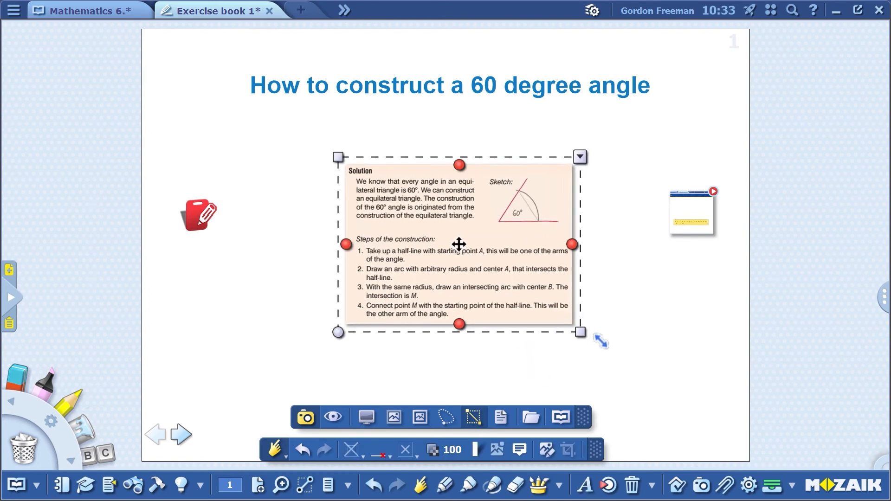
drag(459, 243, 445, 248)
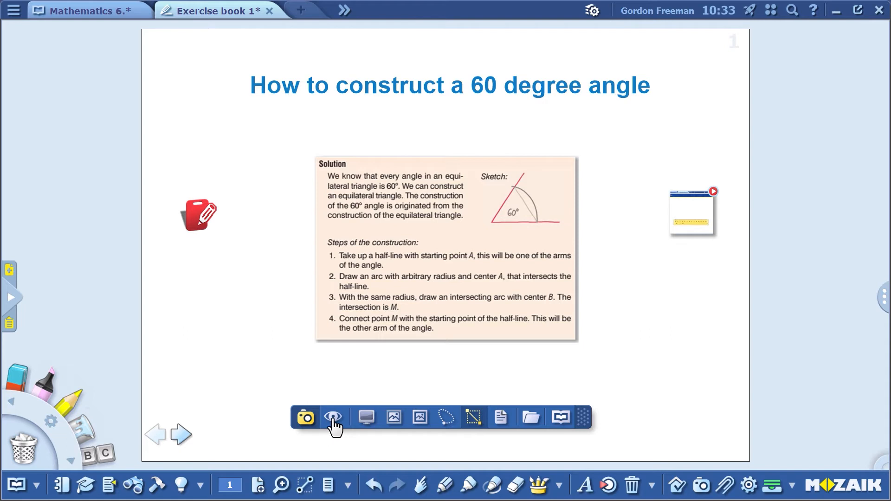
mouse_move(334, 417)
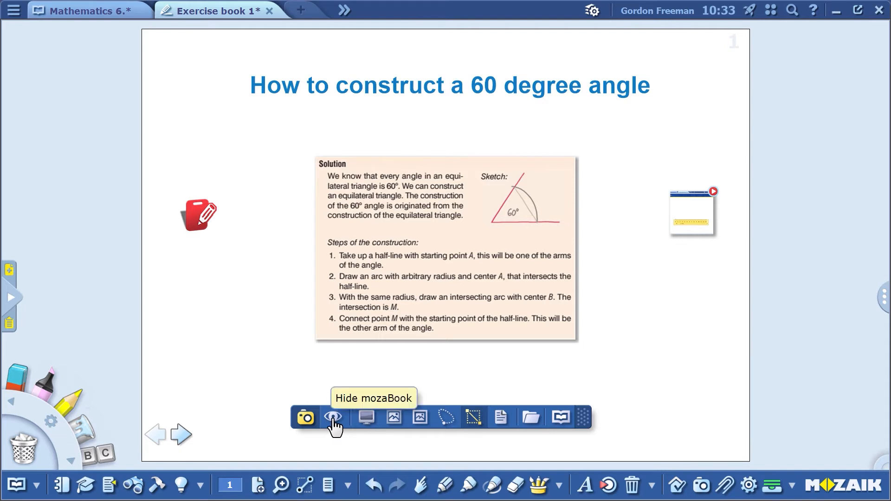
Hide mozaBook and capture the Equilateral triangle picture from mozaWeb's triangle results
click(333, 418)
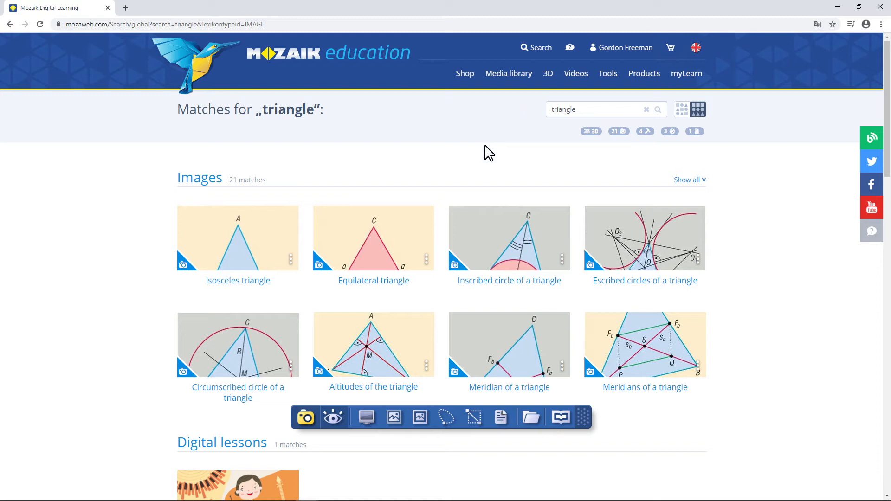
mouse_move(385, 260)
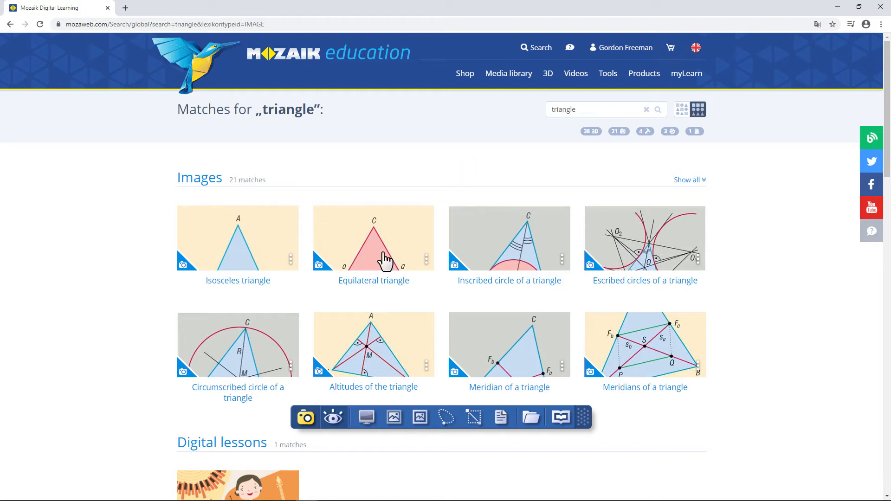
click(373, 238)
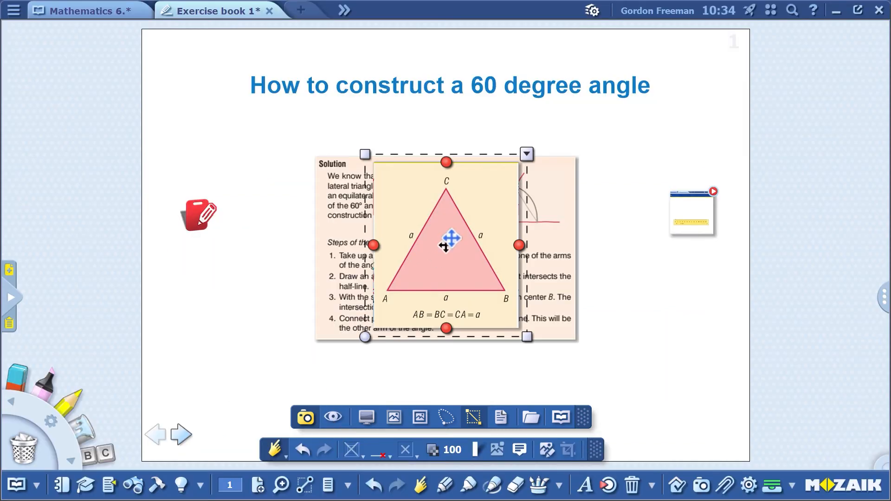
Drag the triangle picture in several moves down and right, over the solution excerpt
drag(446, 245, 438, 284)
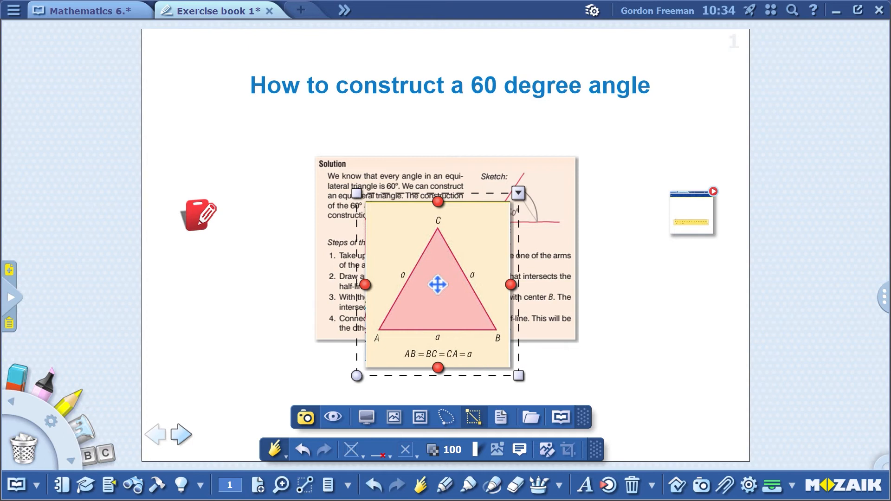
drag(438, 284, 451, 286)
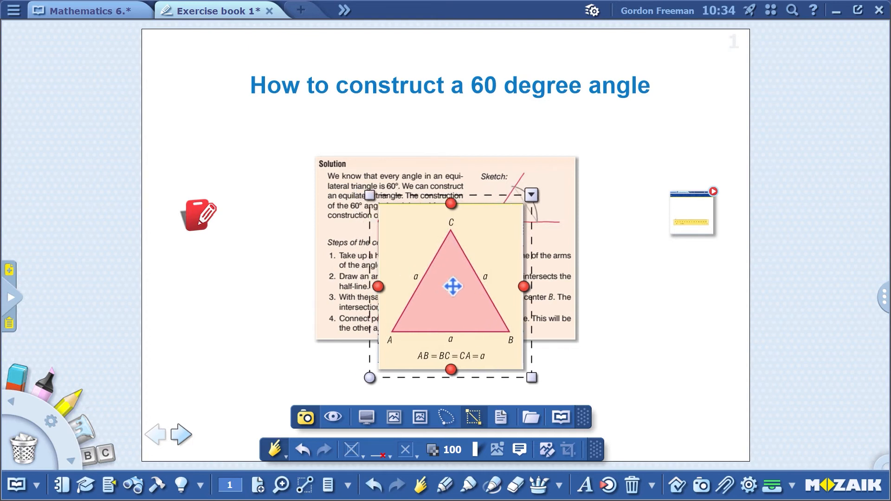
drag(453, 287, 483, 290)
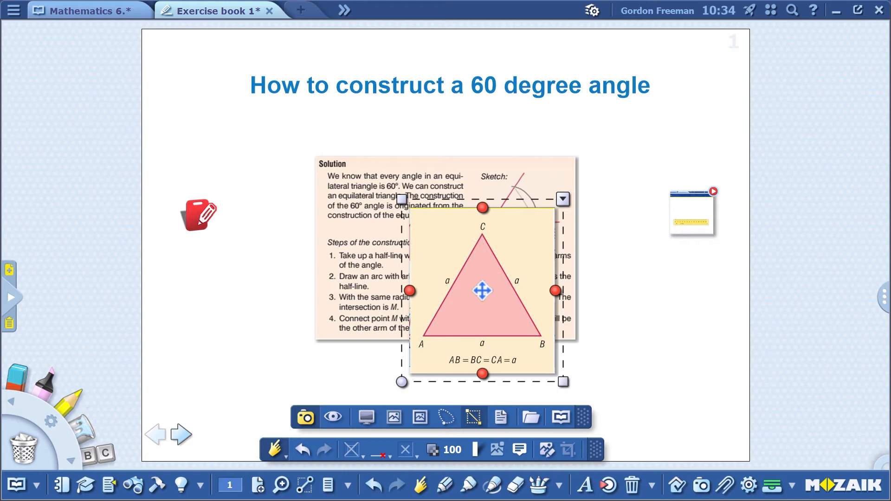
drag(482, 290, 541, 279)
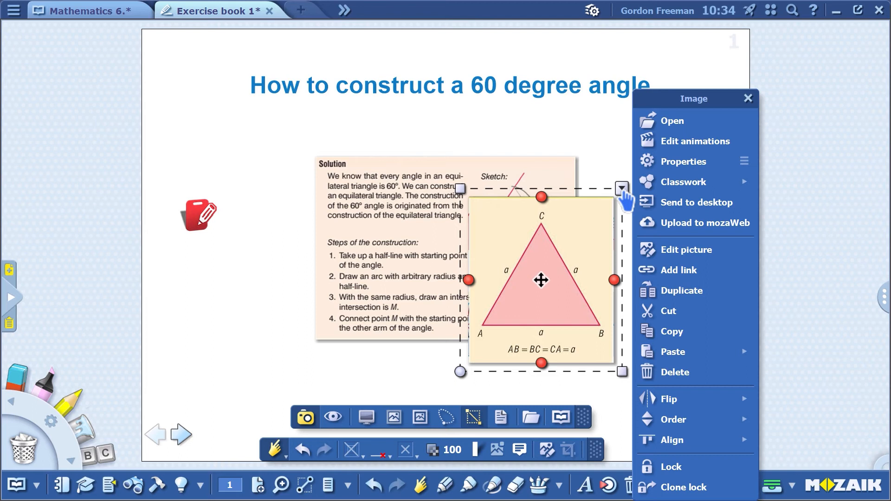
In the picture's Properties, choose Small icon and retitle it 'Equilateral triangle'
click(684, 161)
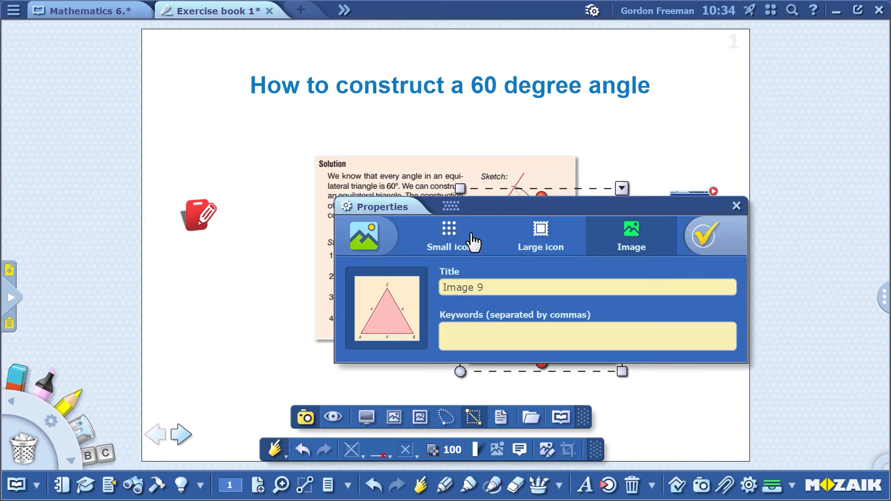
click(448, 235)
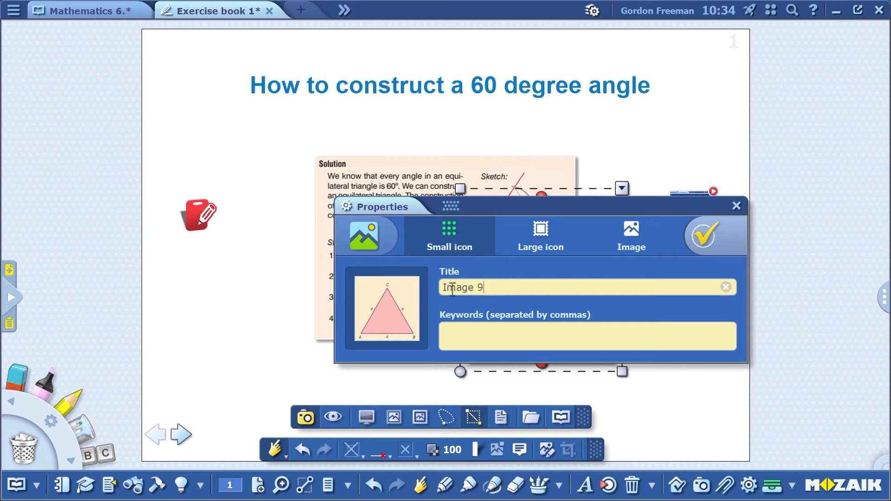
text(E)
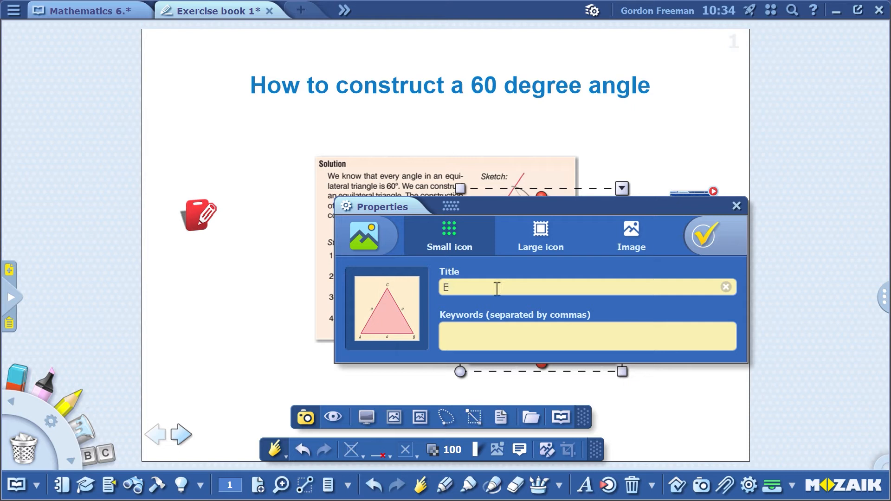
text(quilateral)
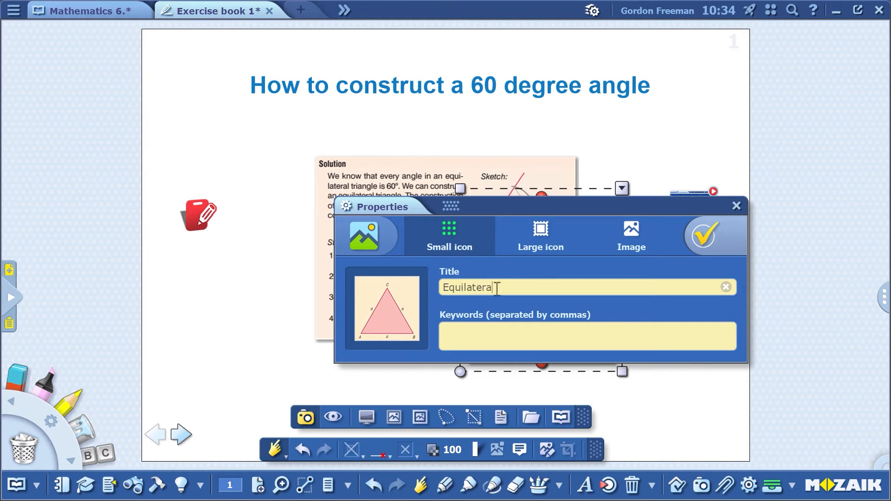
text(triangle)
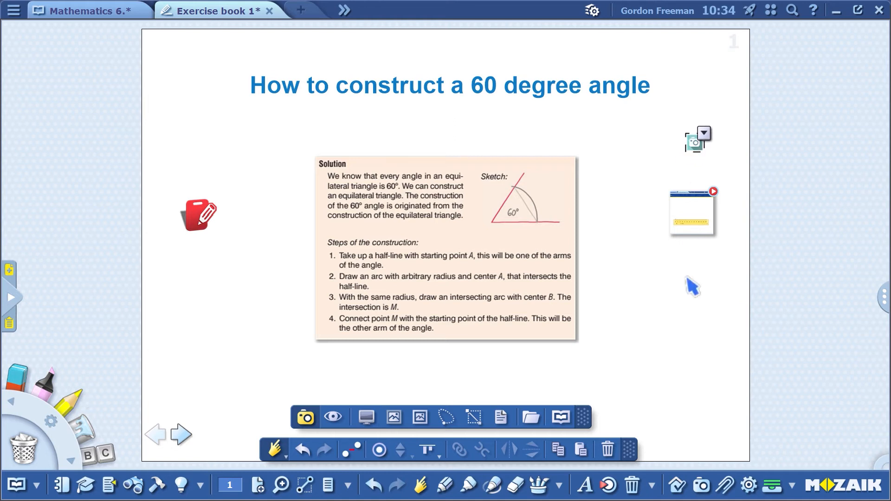
click(694, 141)
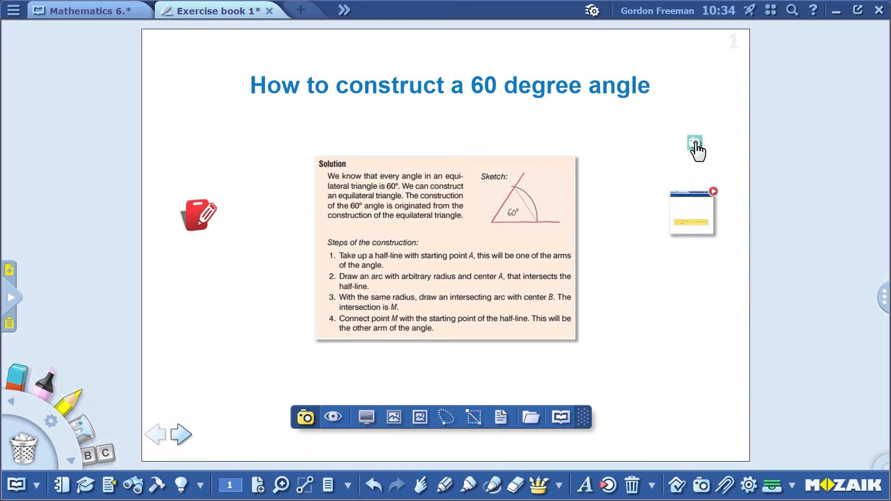
click(694, 142)
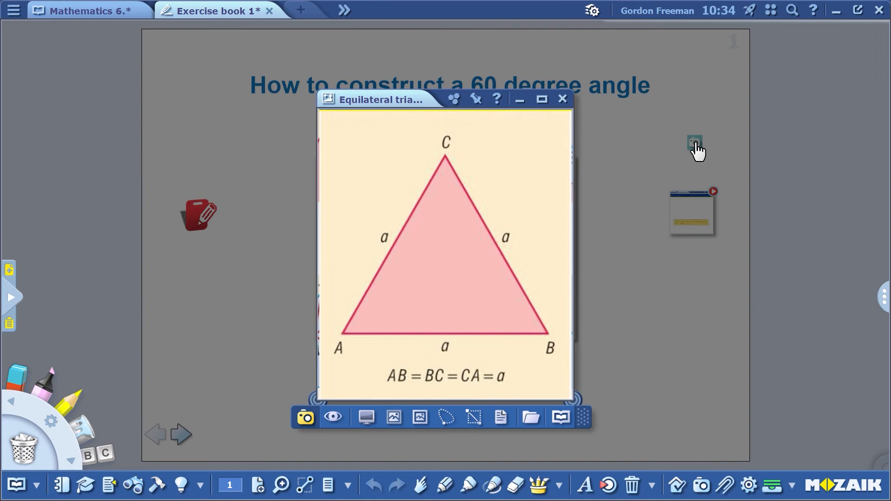
click(561, 99)
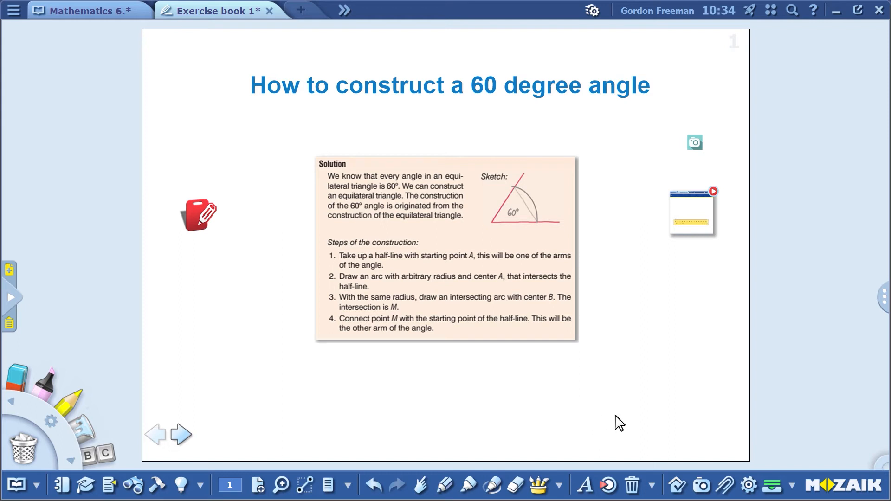
Open the screen video recorder and resize its capture frame to the page borders
click(700, 485)
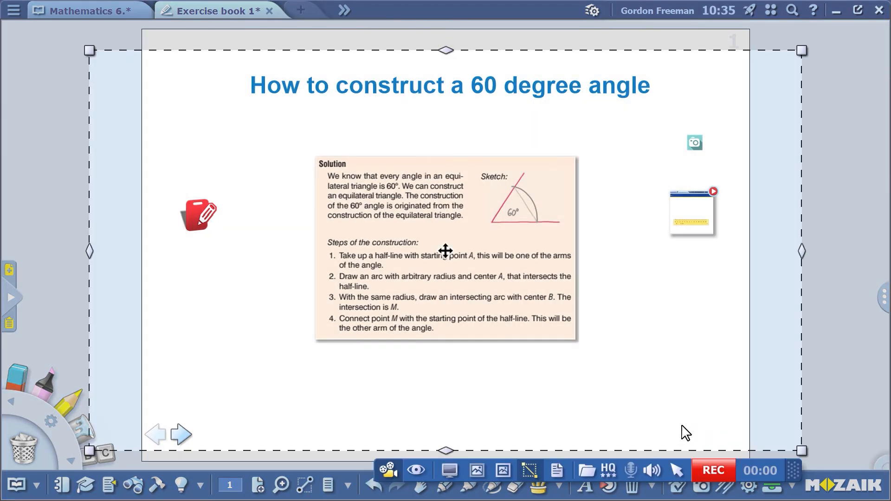
mouse_move(100, 108)
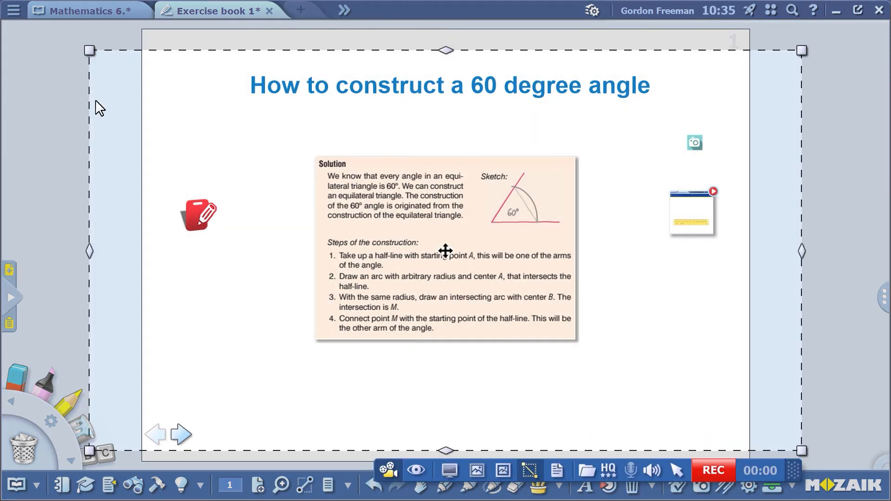
drag(89, 253, 141, 253)
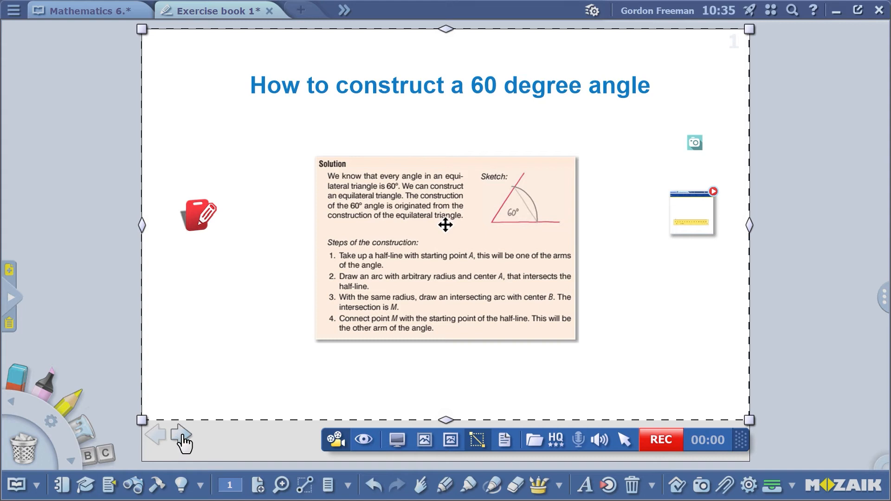
Go to the blank second page and set Microphone (High Definition Audio Device) as audio source
click(181, 435)
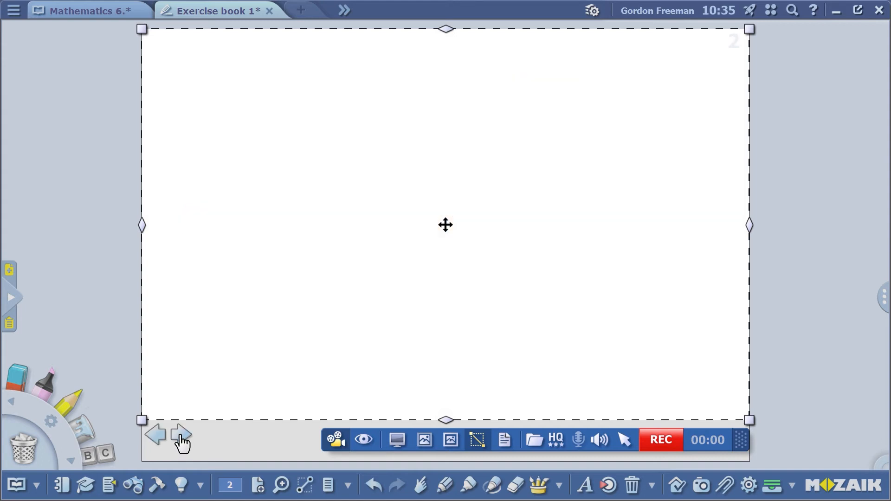
mouse_move(367, 369)
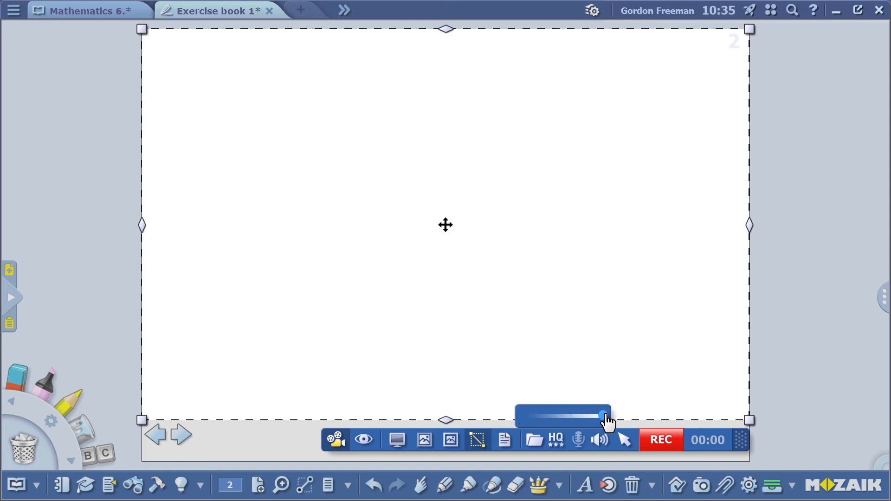
mouse_move(607, 445)
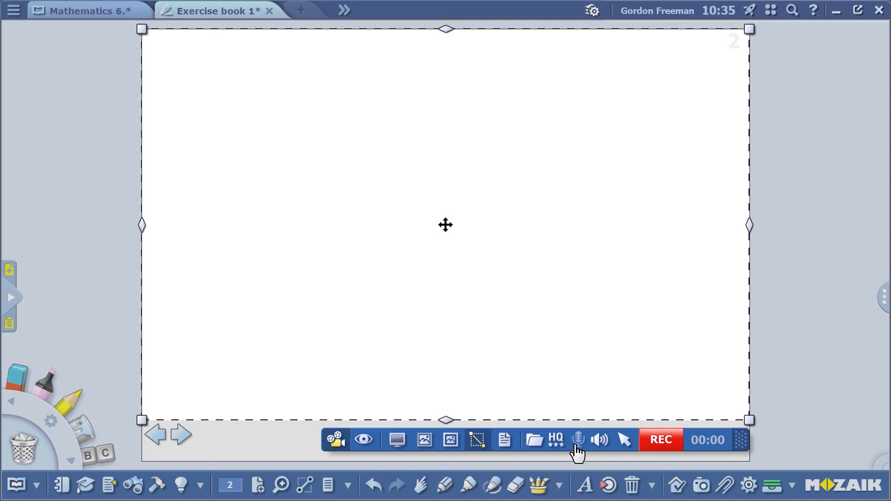
click(577, 440)
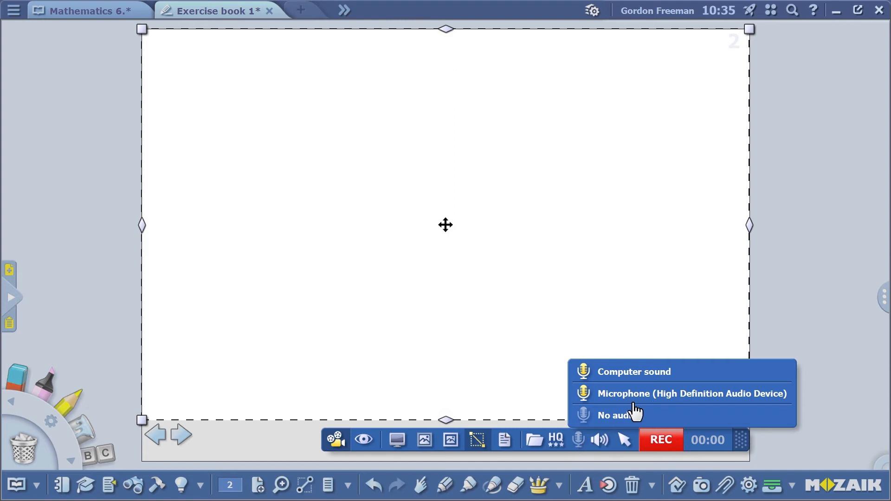
mouse_move(625, 374)
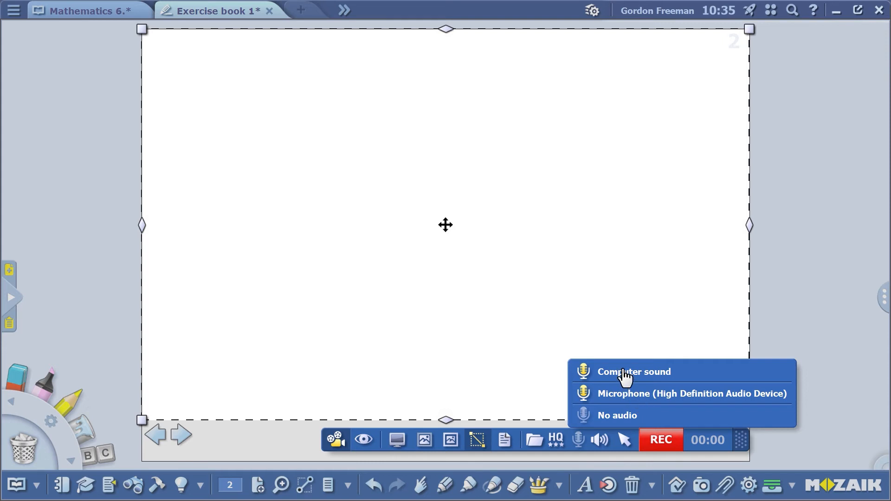
mouse_move(625, 405)
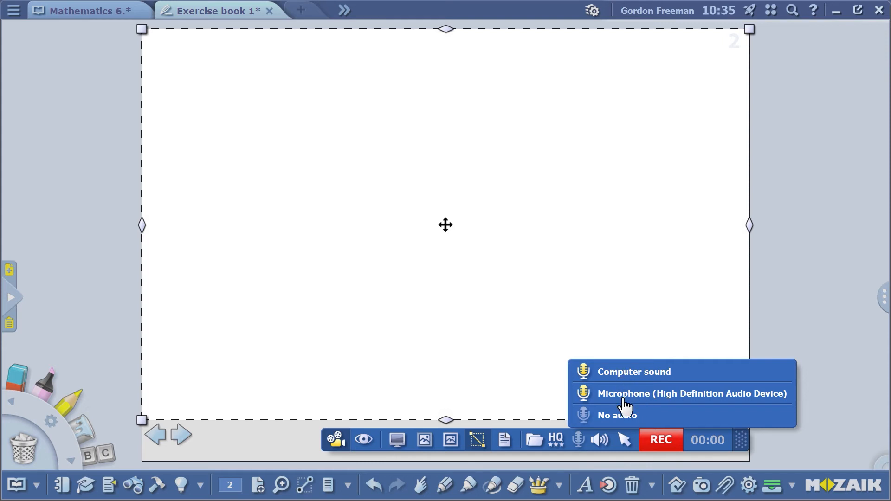
click(691, 393)
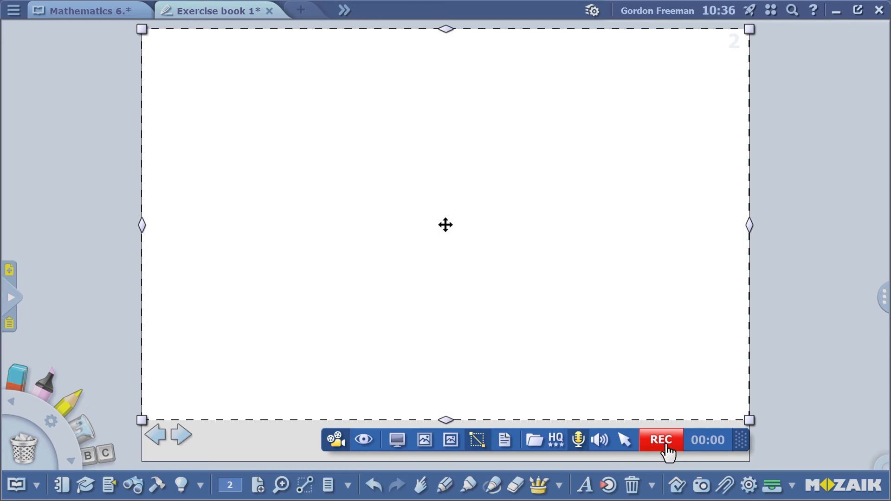
Start recording, then draw a horizontal line with ruler and pen and a crossing compass arc
click(659, 439)
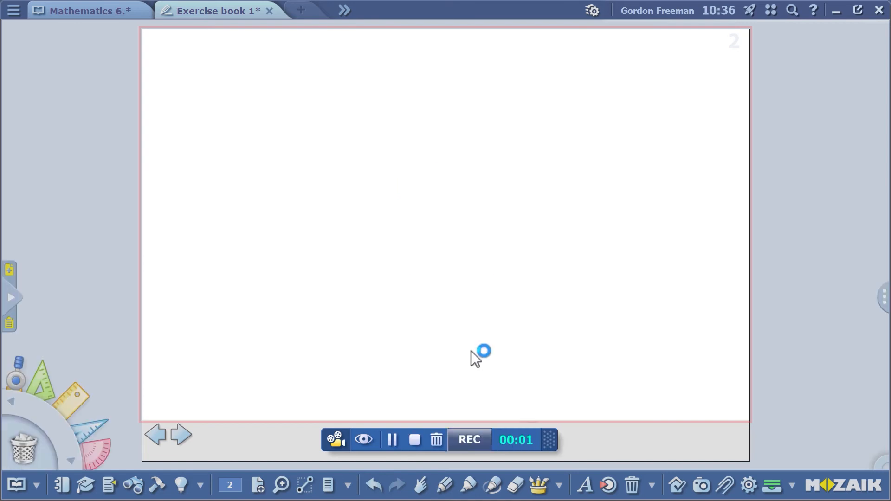
mouse_move(414, 363)
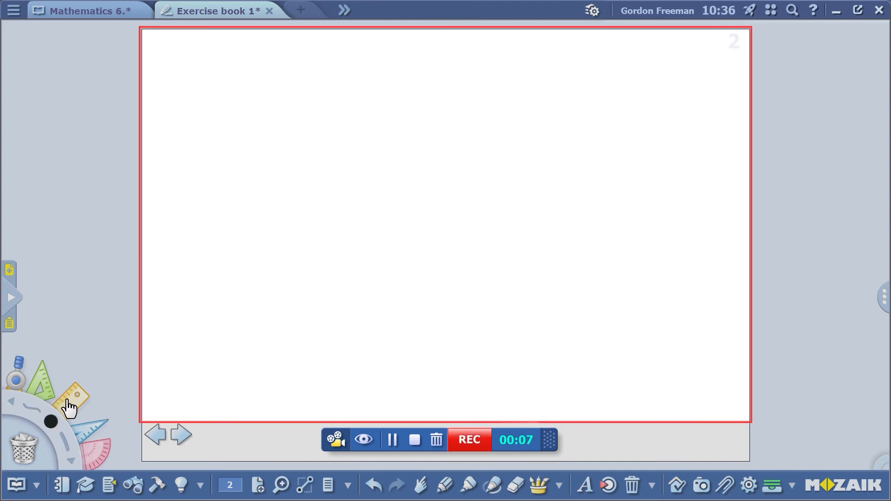
click(68, 397)
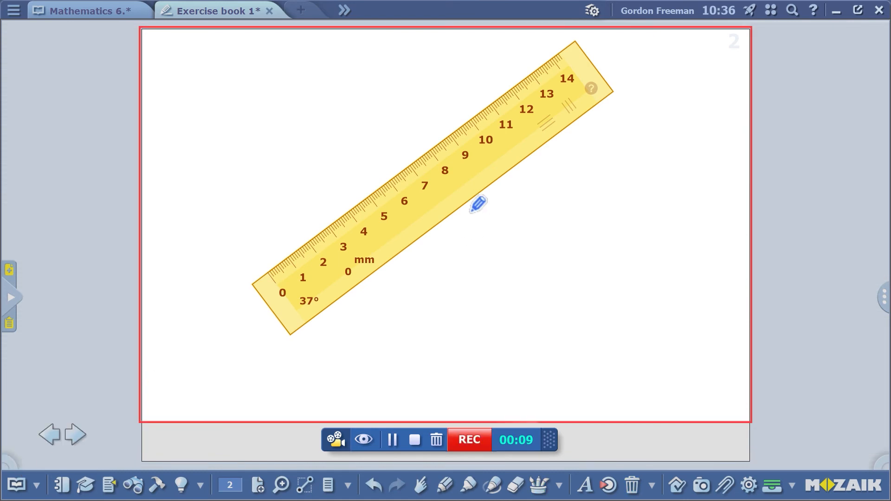
drag(477, 205, 470, 331)
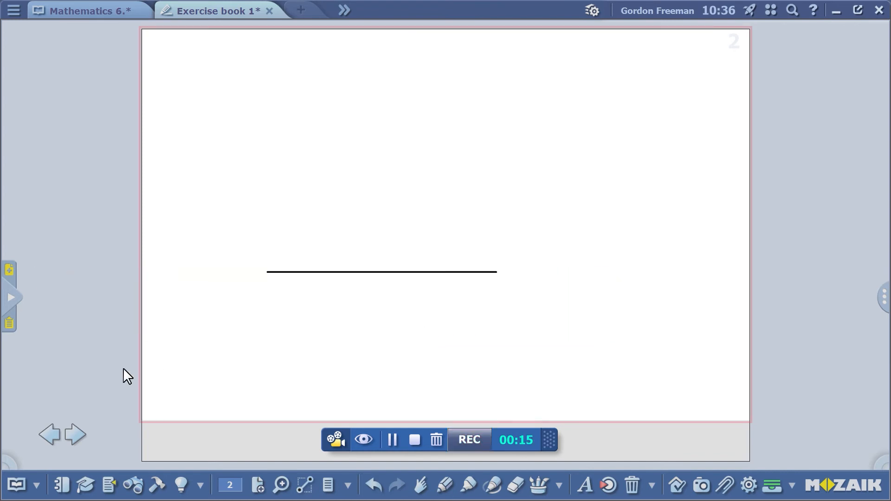
click(18, 369)
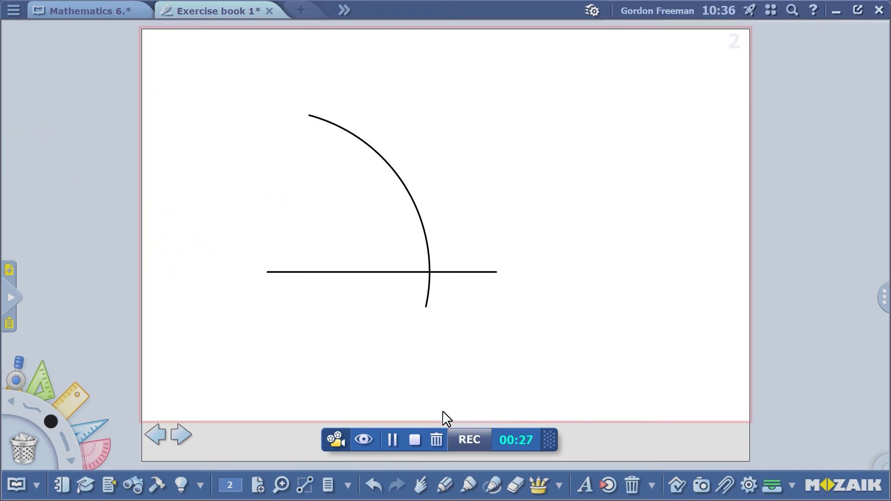
click(415, 439)
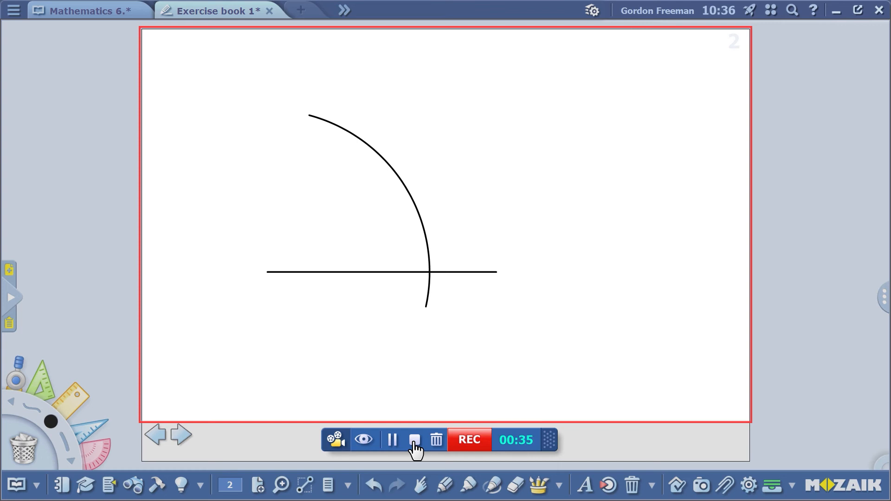
Stop the recording, play back the Video 8 preview, and close the player
click(415, 439)
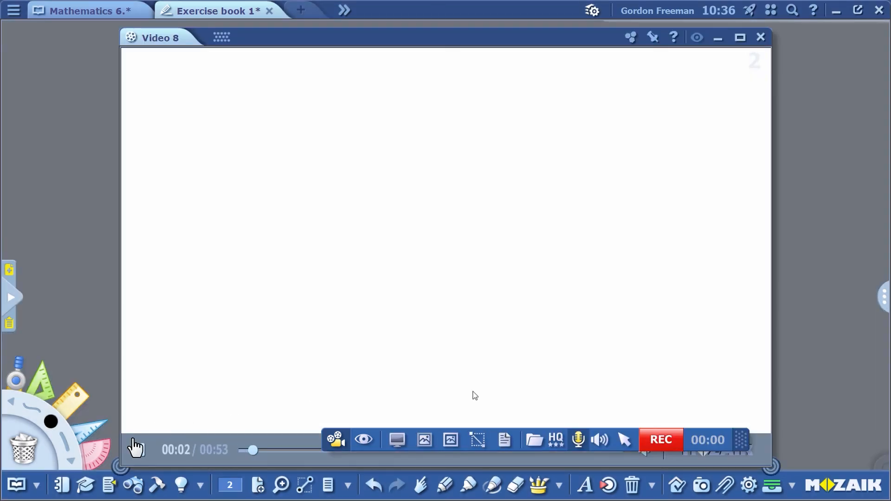
click(135, 448)
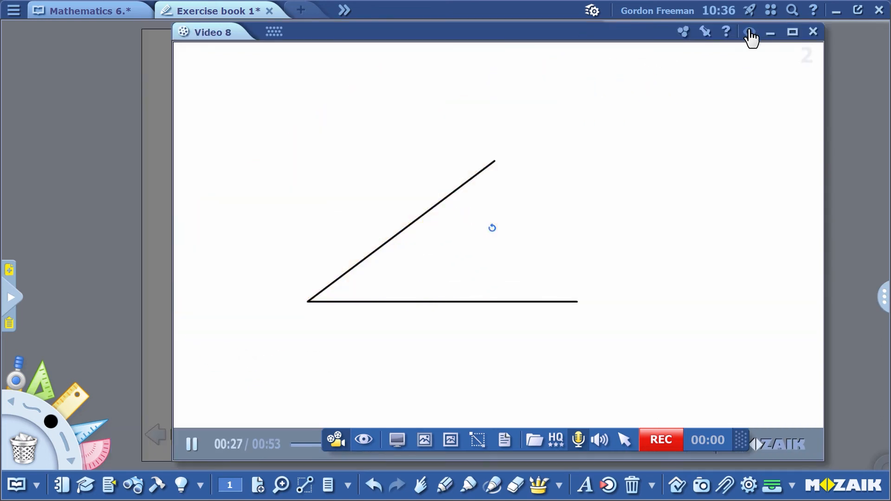
click(704, 31)
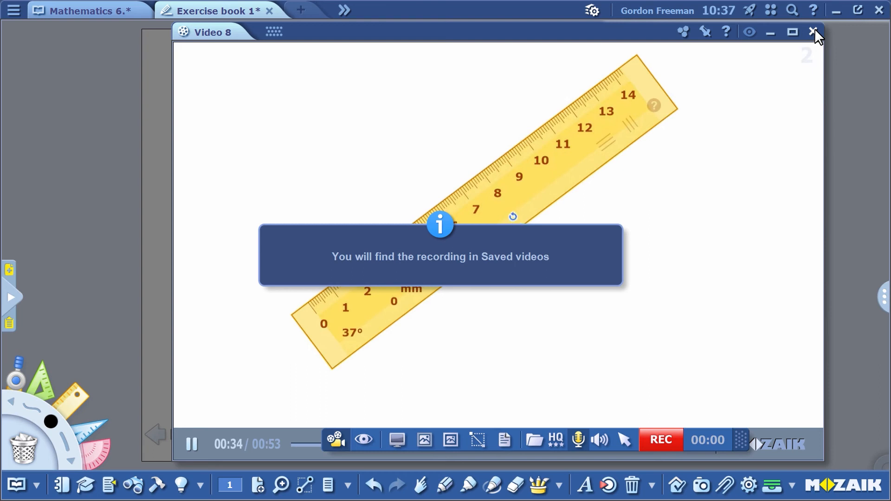
click(814, 33)
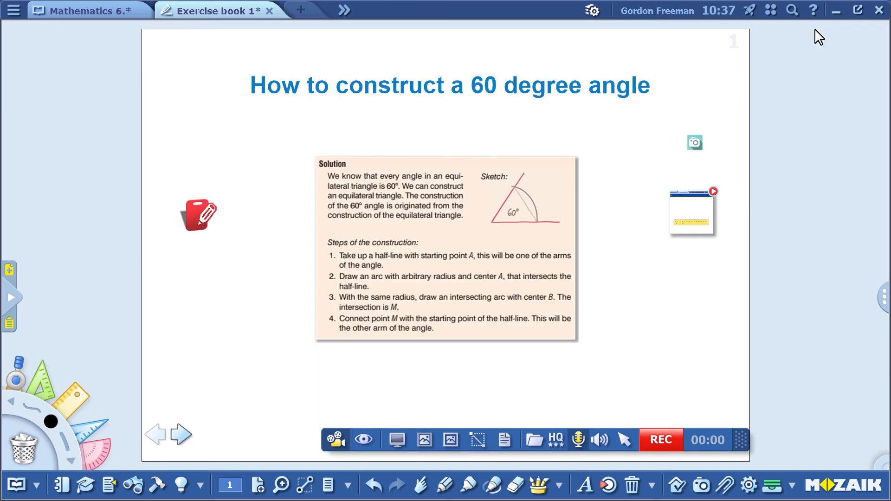
mouse_move(650, 258)
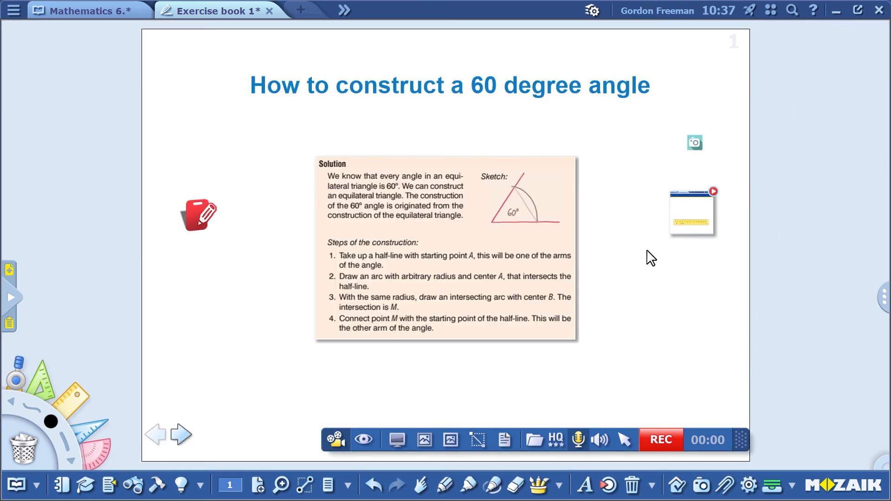
mouse_move(687, 220)
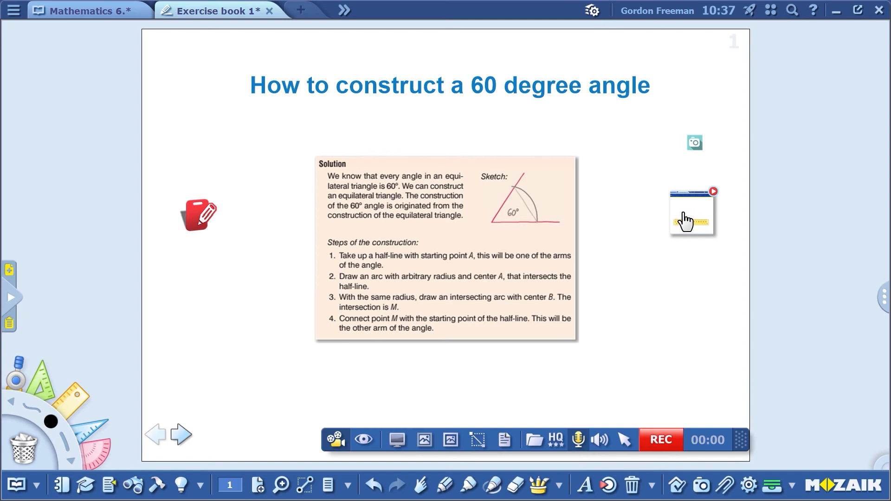
Open the embedded construction video on the mozaBook page
click(691, 212)
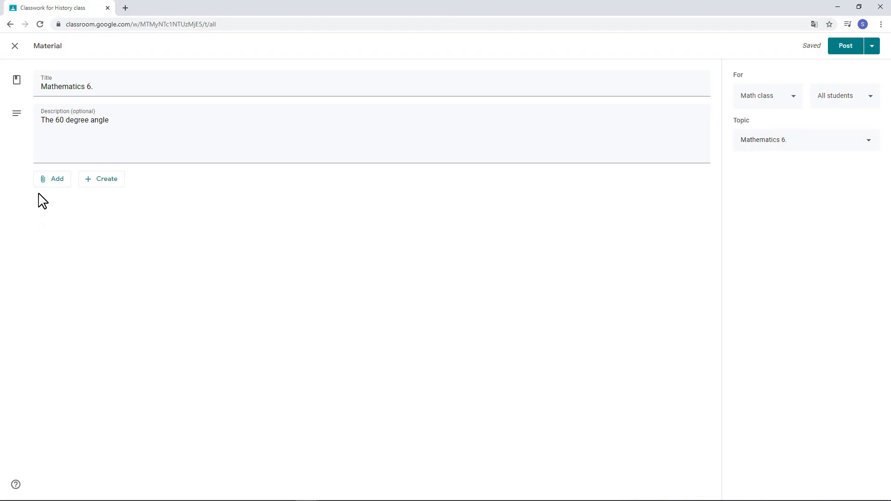
Upload 008v_SEAHPYYCNHGE.mp4 from mozaLogin's screenshots folder as a file attachment
click(51, 178)
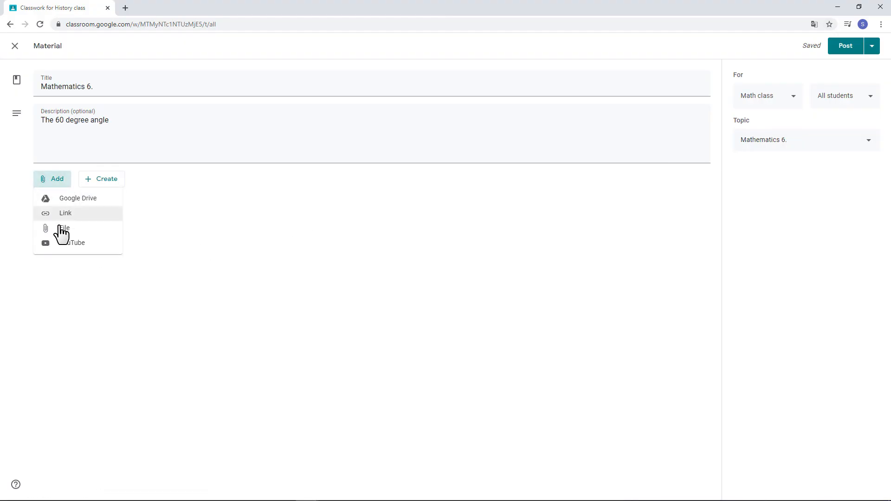
click(65, 228)
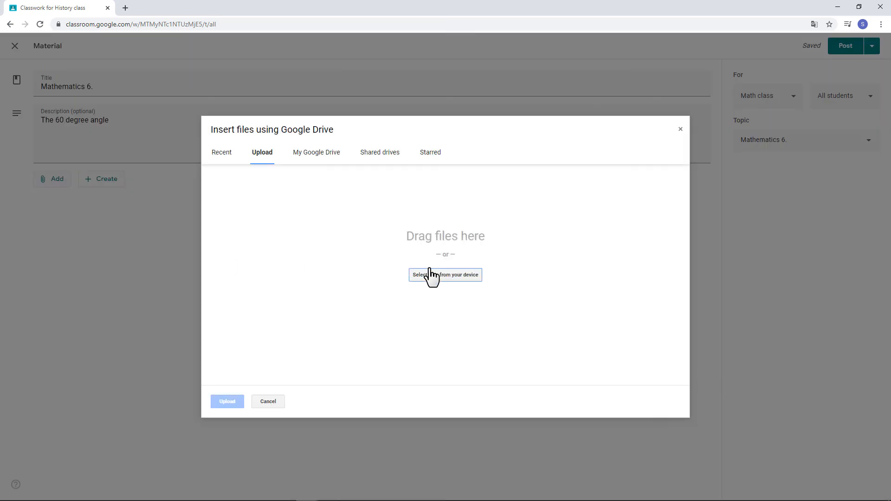
click(445, 274)
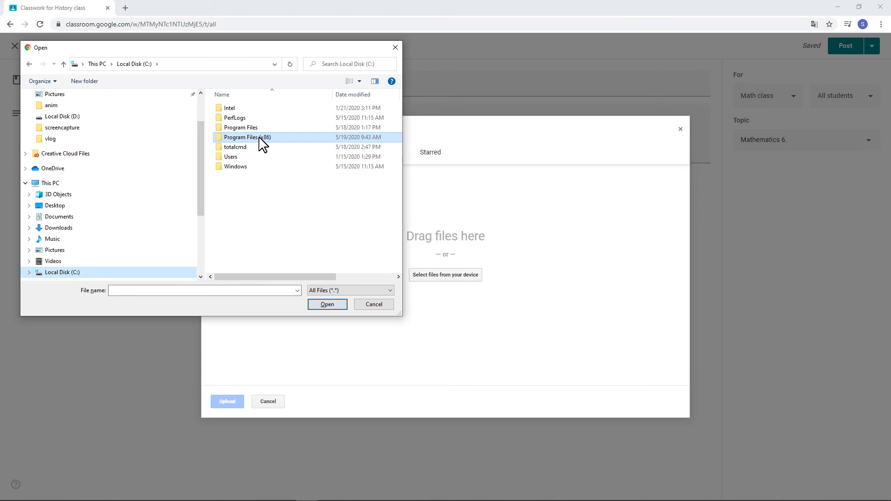
double_click(246, 136)
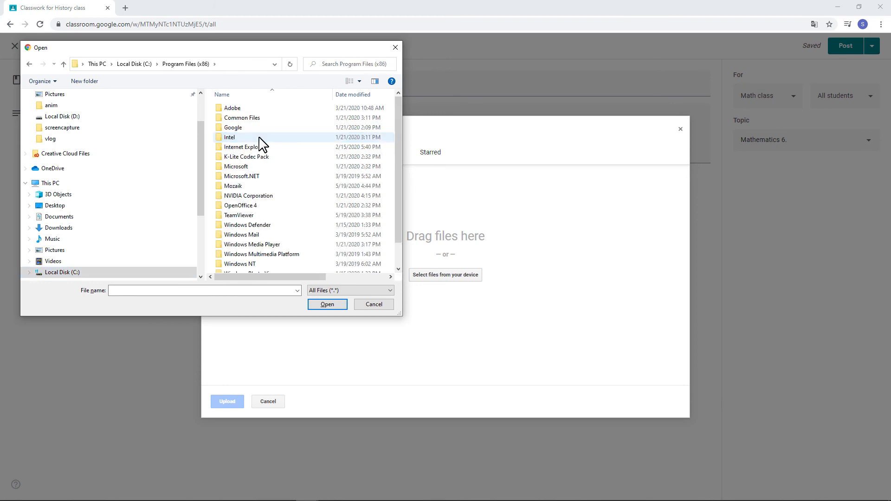
click(233, 185)
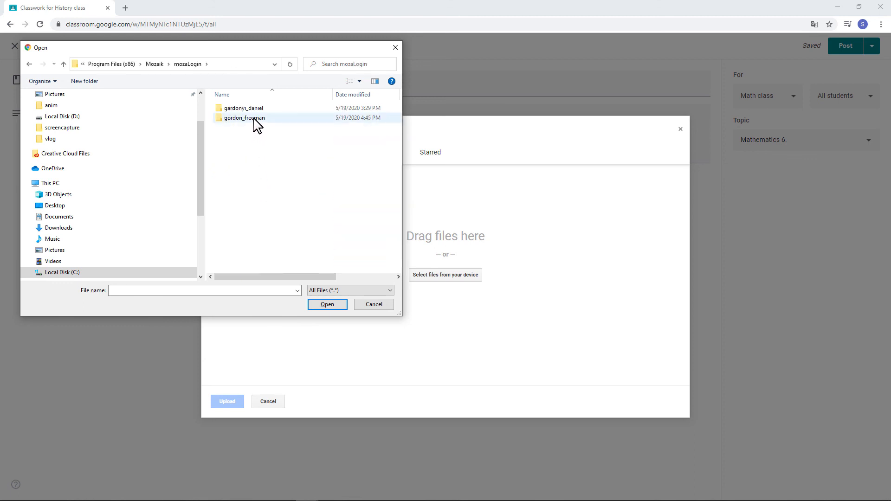
double_click(245, 118)
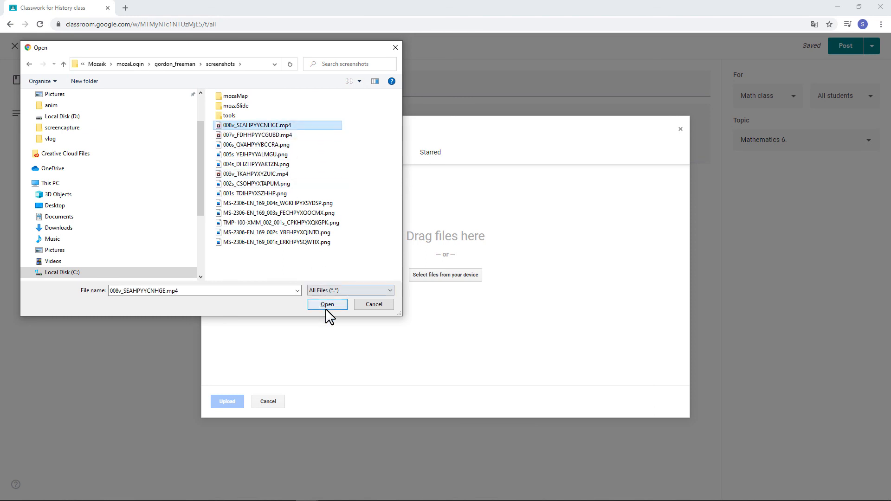
click(327, 303)
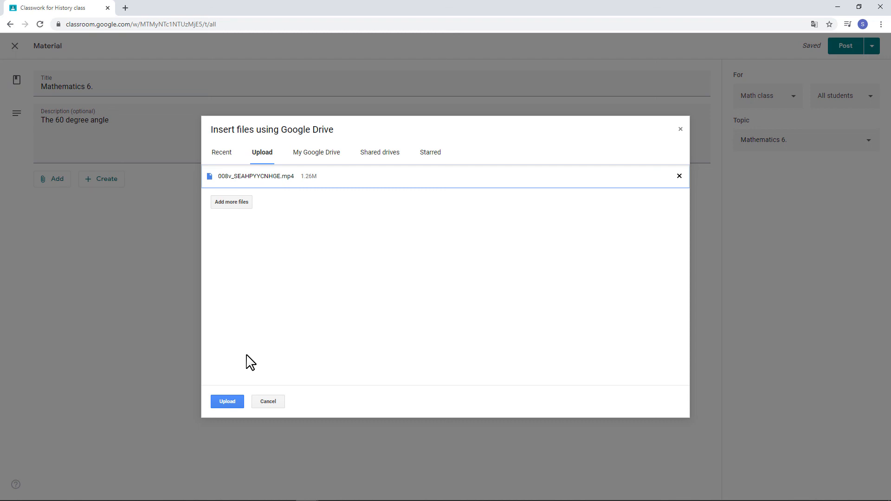
click(227, 401)
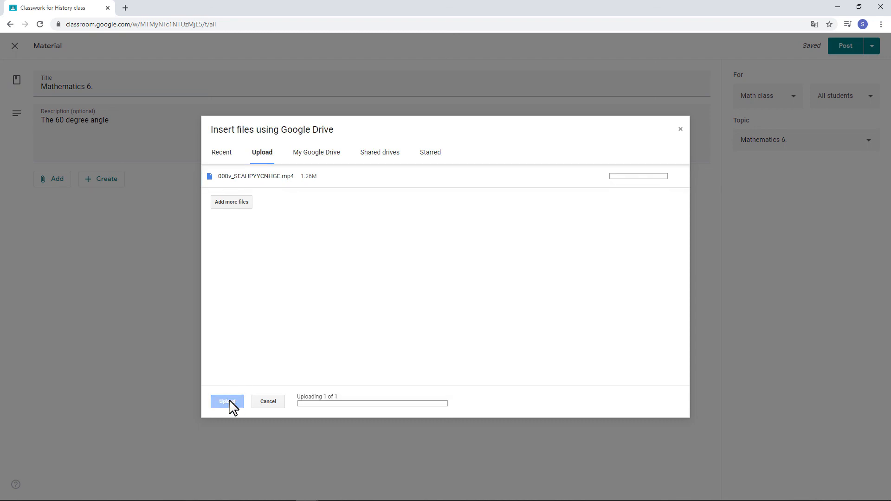
click(226, 400)
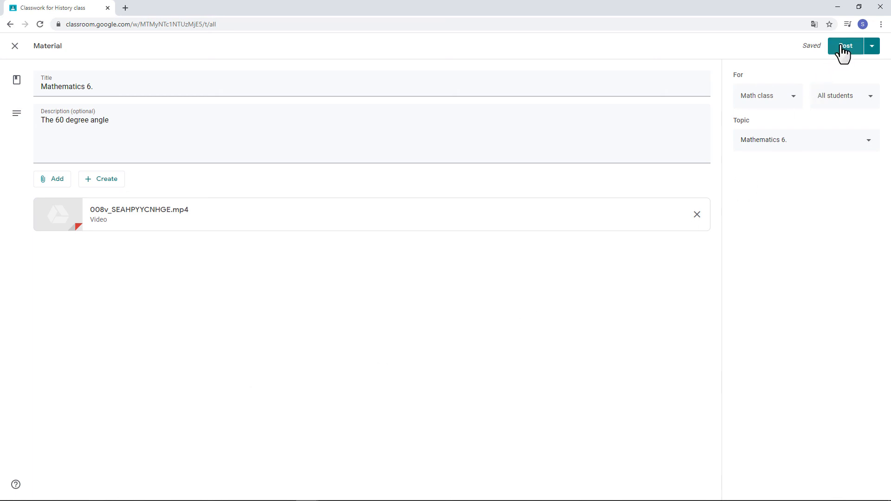
Post the Mathematics 6. material with its attached video to the class
click(844, 45)
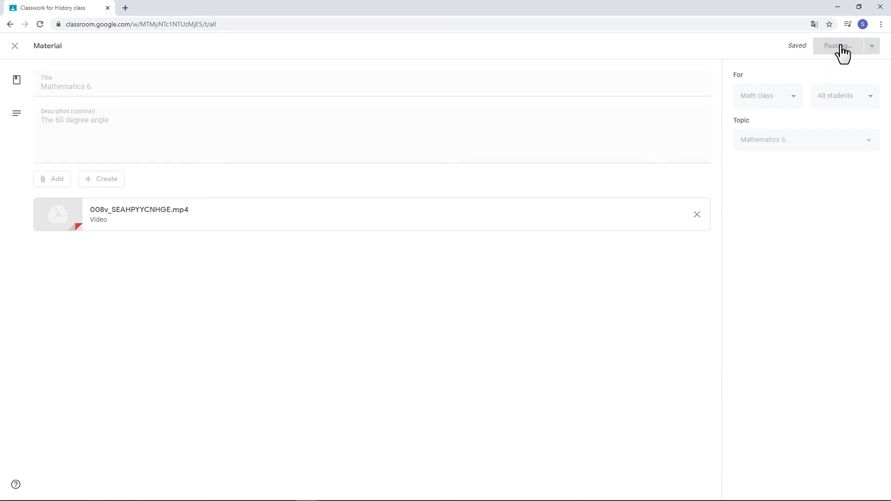
click(837, 45)
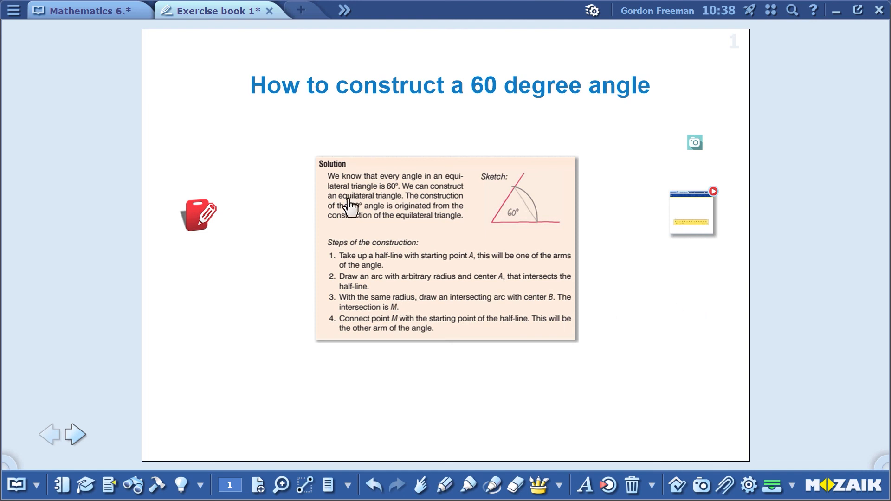
Save the exercise book as Mathematics 6. from the main menu
click(216, 10)
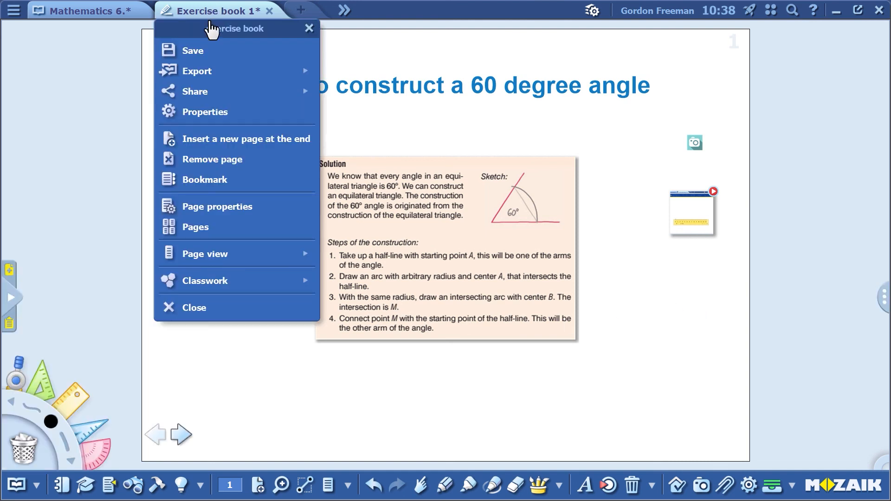
mouse_move(31, 495)
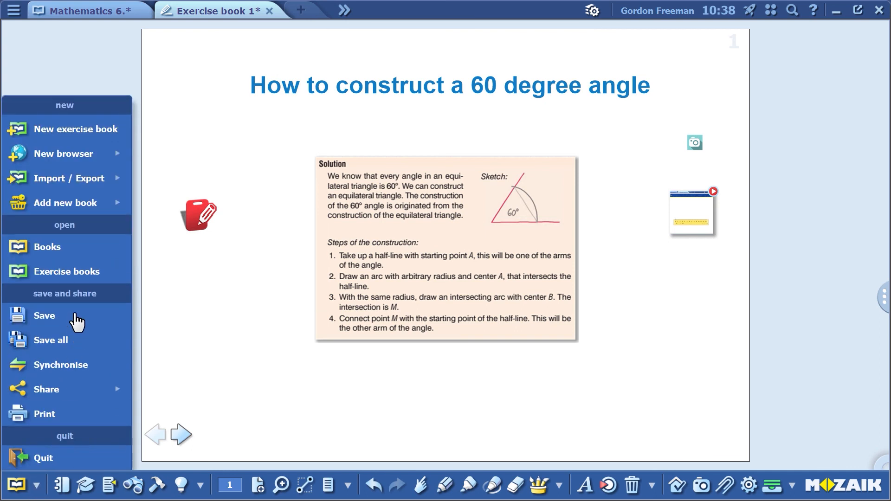
click(44, 316)
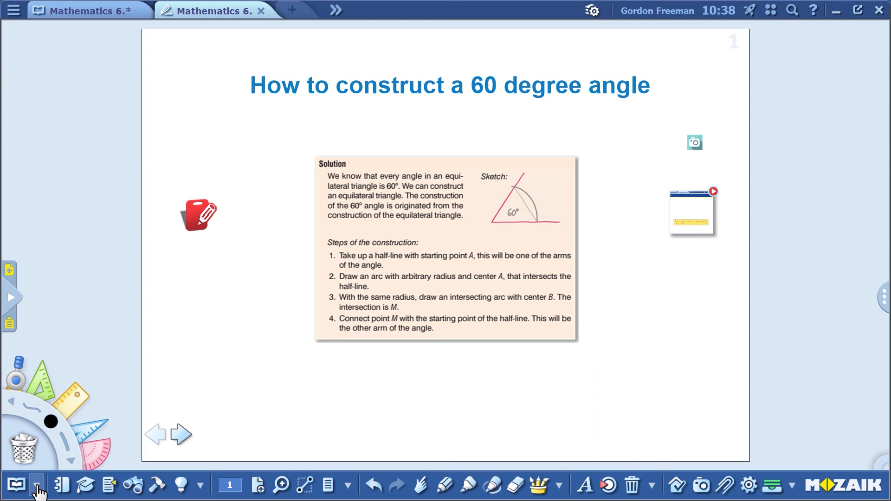
Upload the Mathematics 6. exercise book to mozaWeb via Share and acknowledge the success message
click(15, 483)
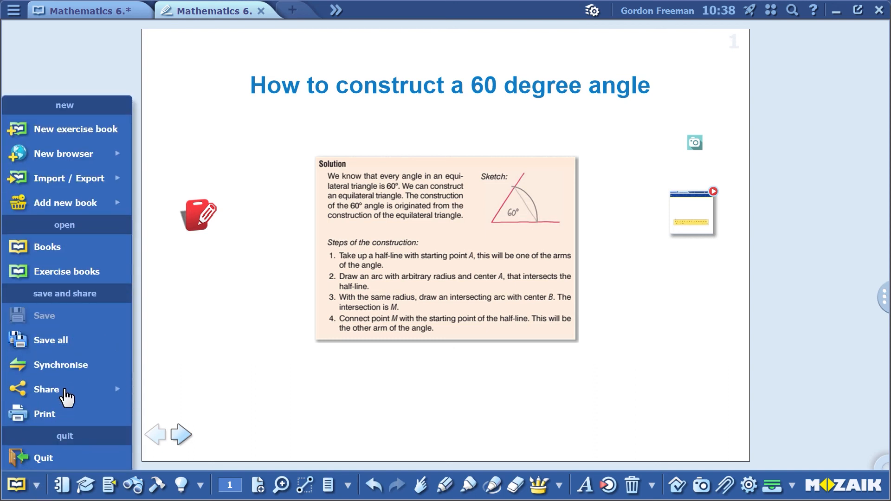
click(47, 389)
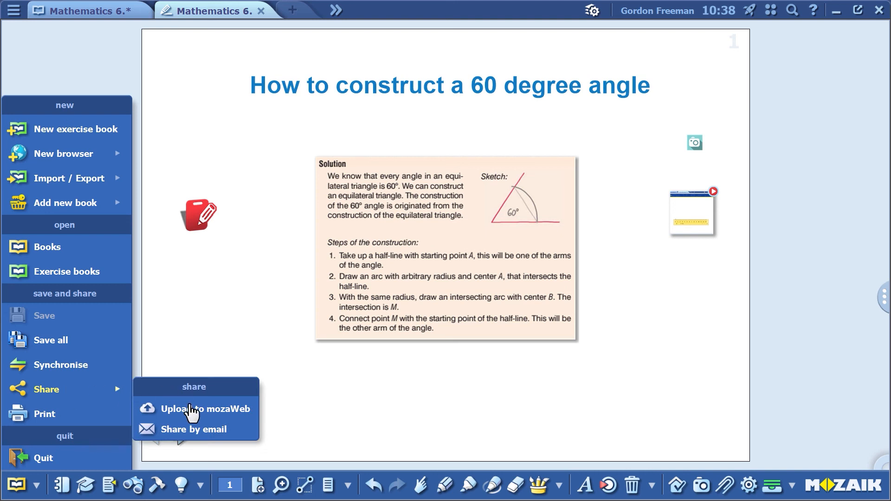
click(206, 408)
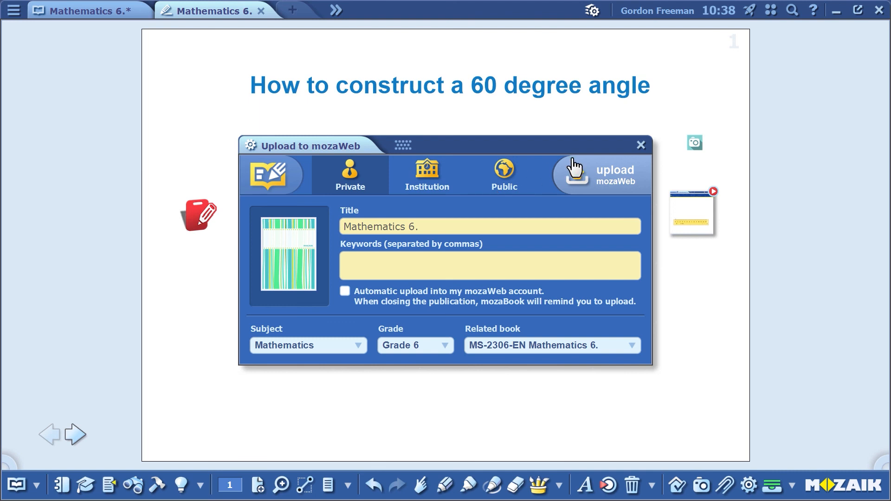
click(574, 170)
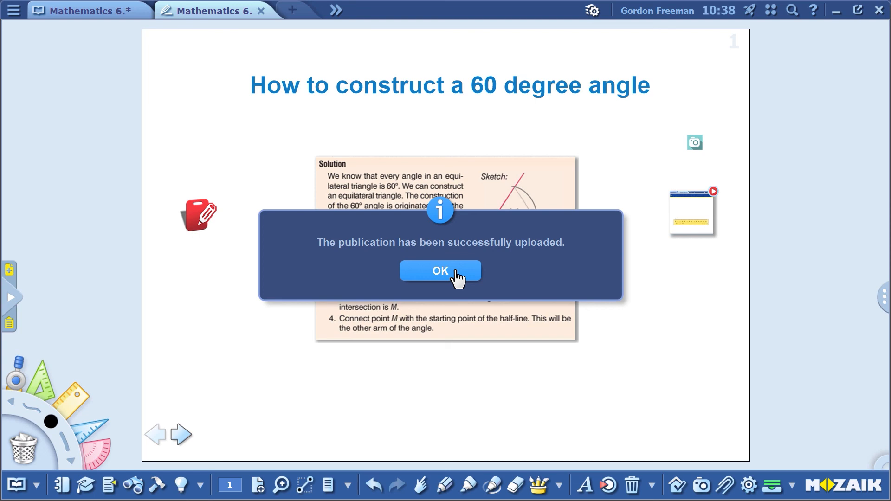
click(440, 270)
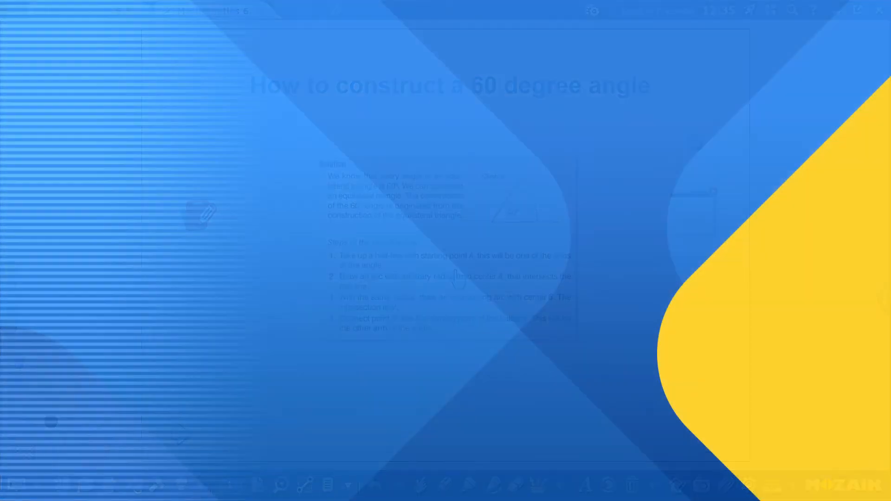